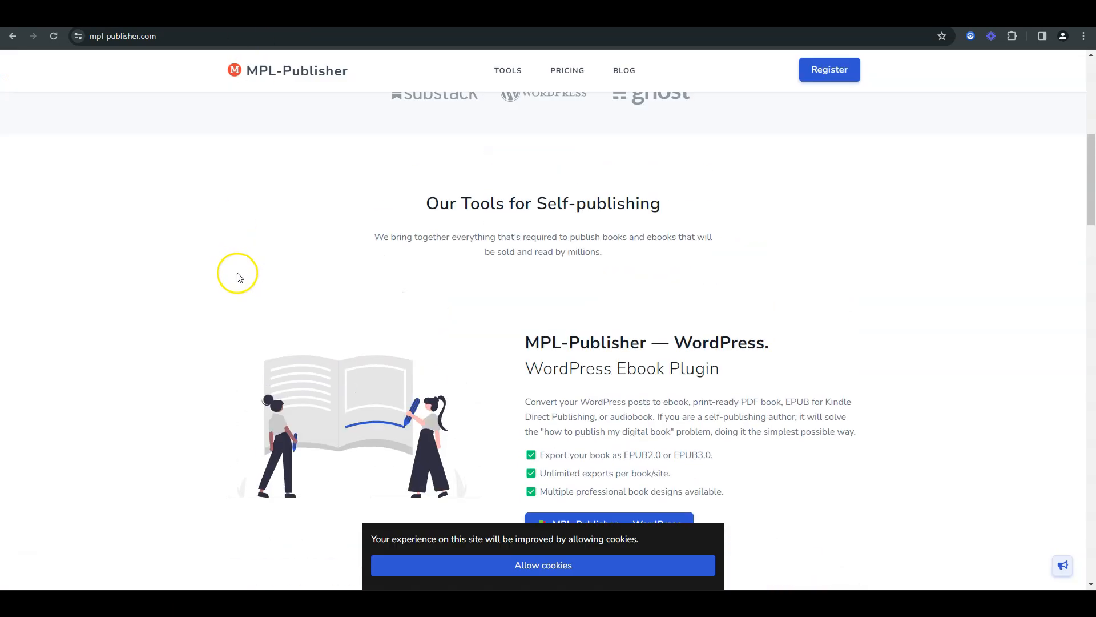
# Scroll around the WordPress admin dashboard to locate the MPL-Publisher sidebar menu.
pyautogui.scroll(3)
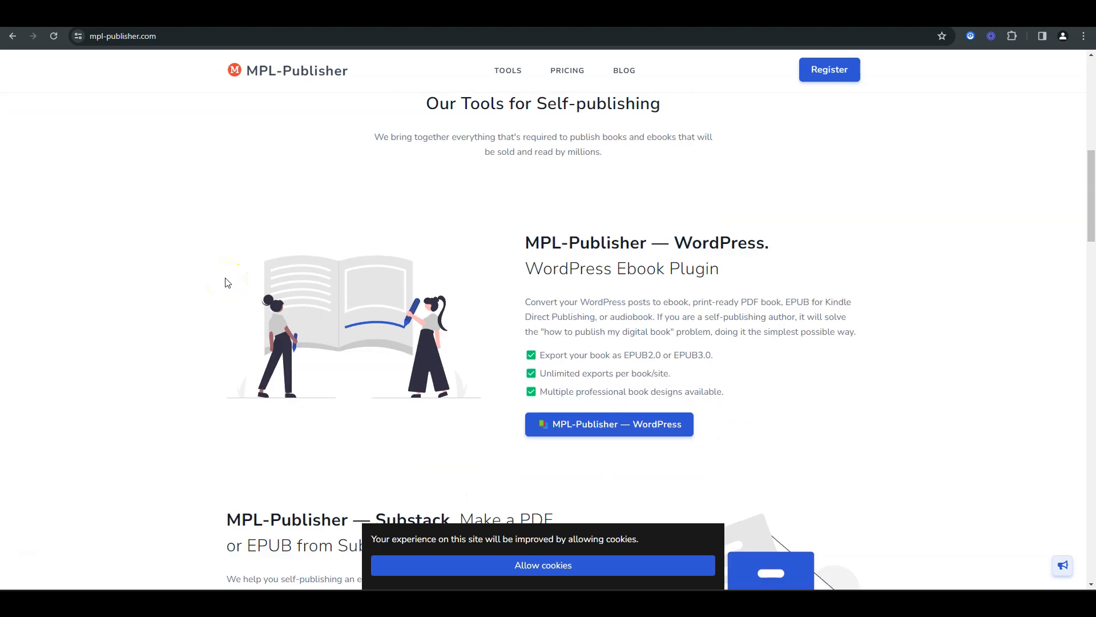
pyautogui.scroll(-3)
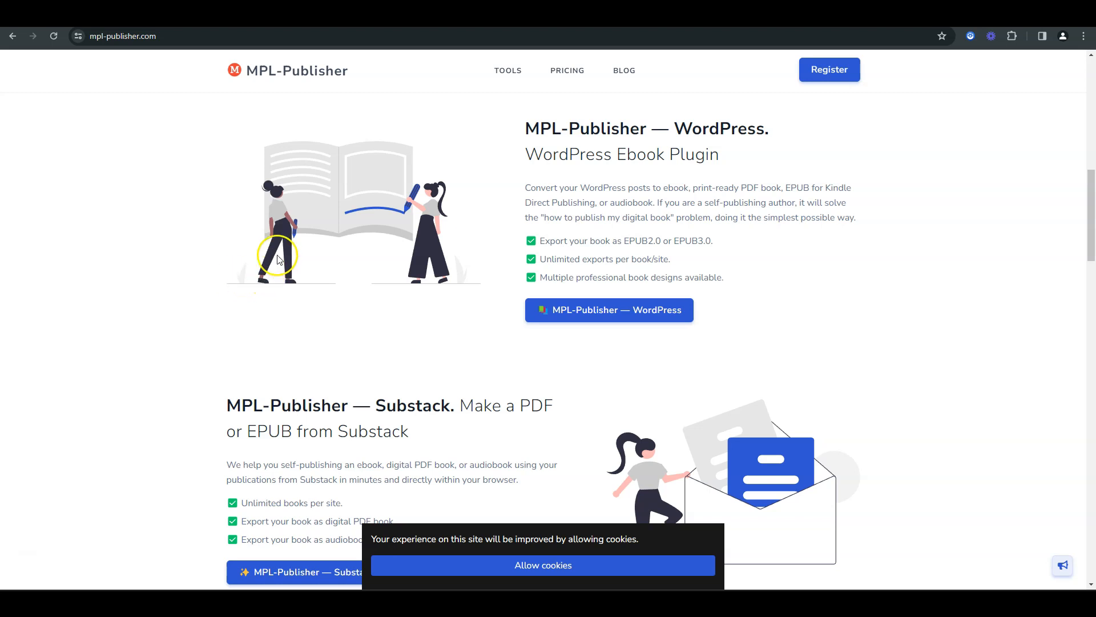
pyautogui.moveTo(279, 257)
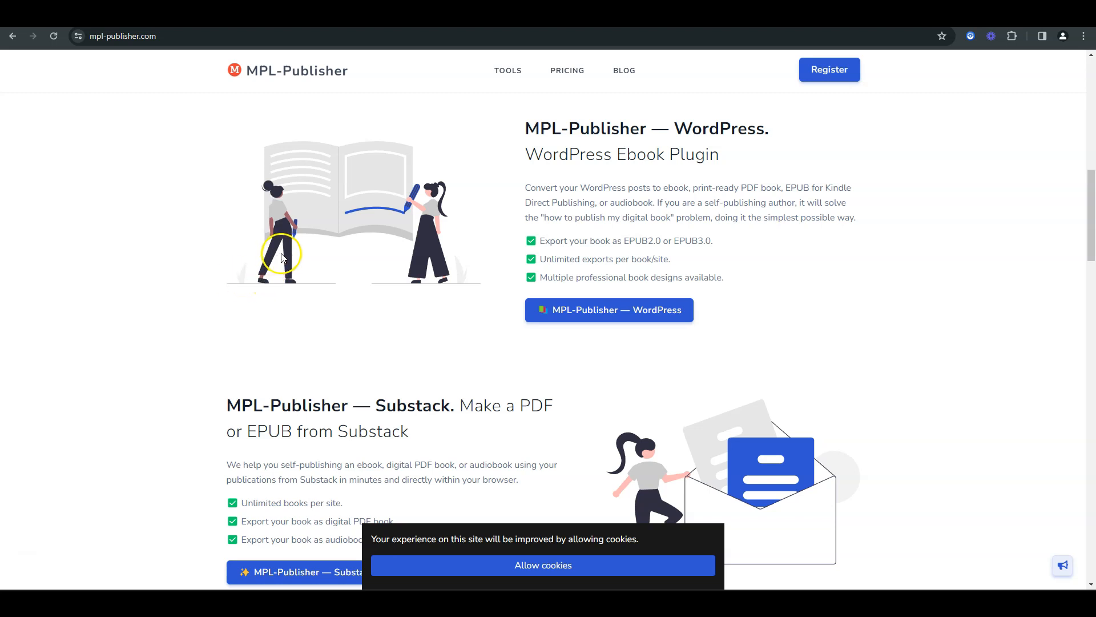
pyautogui.scroll(3)
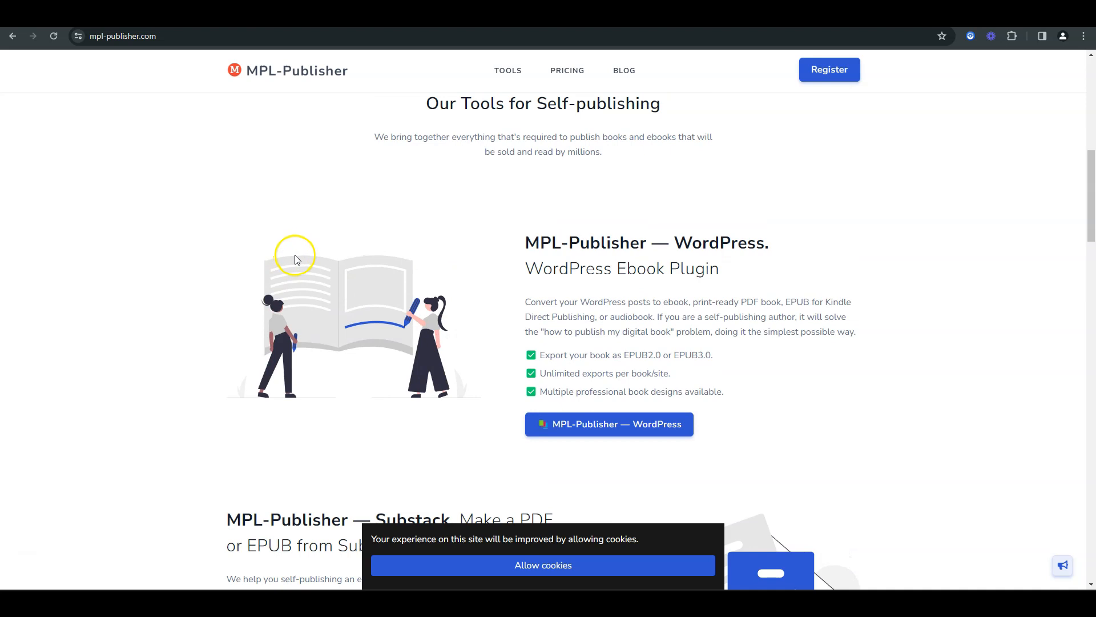
pyautogui.moveTo(358, 270)
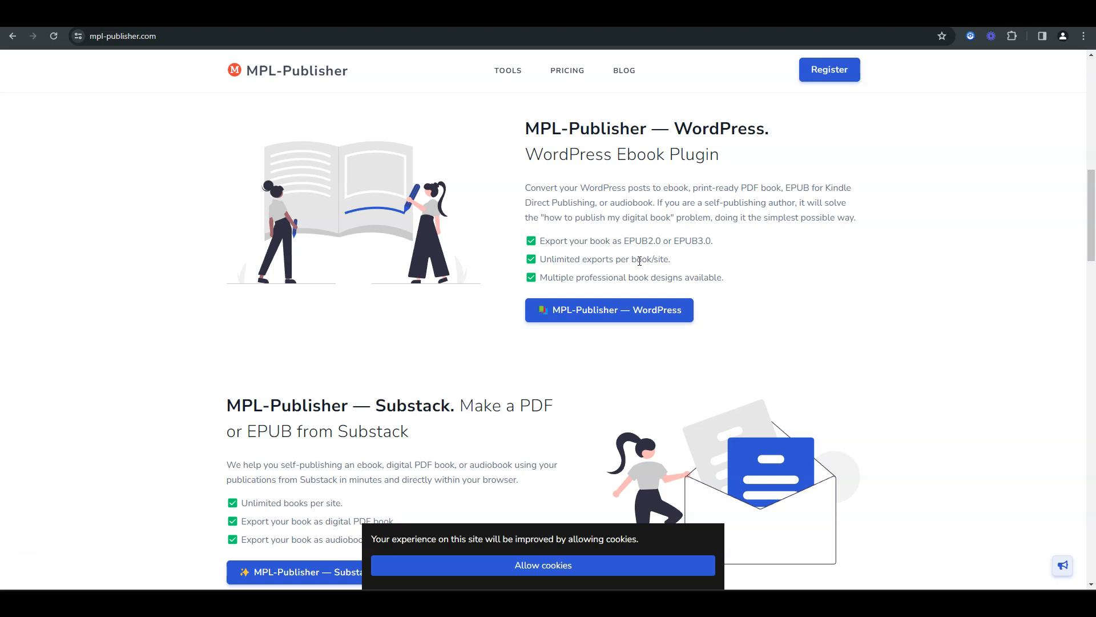
pyautogui.scroll(-3)
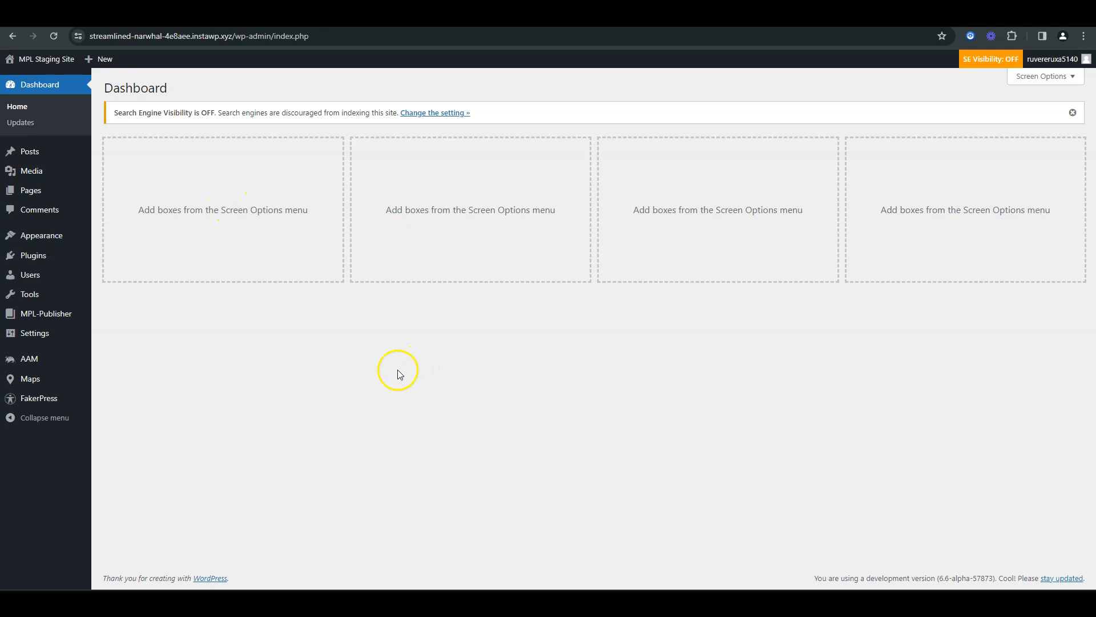
pyautogui.moveTo(167, 352)
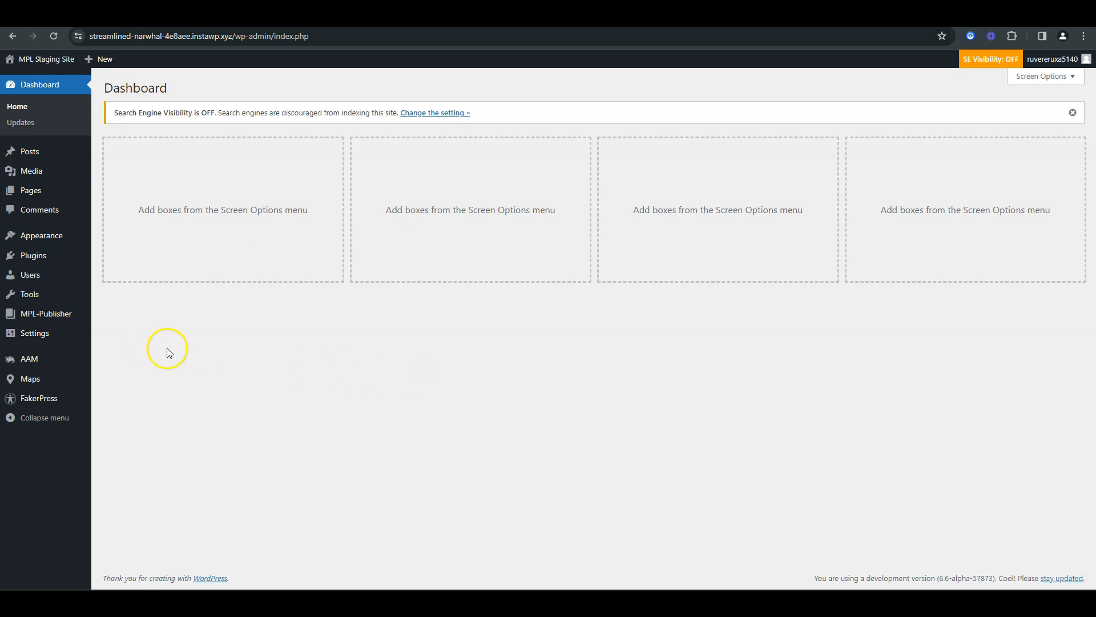
pyautogui.moveTo(137, 340)
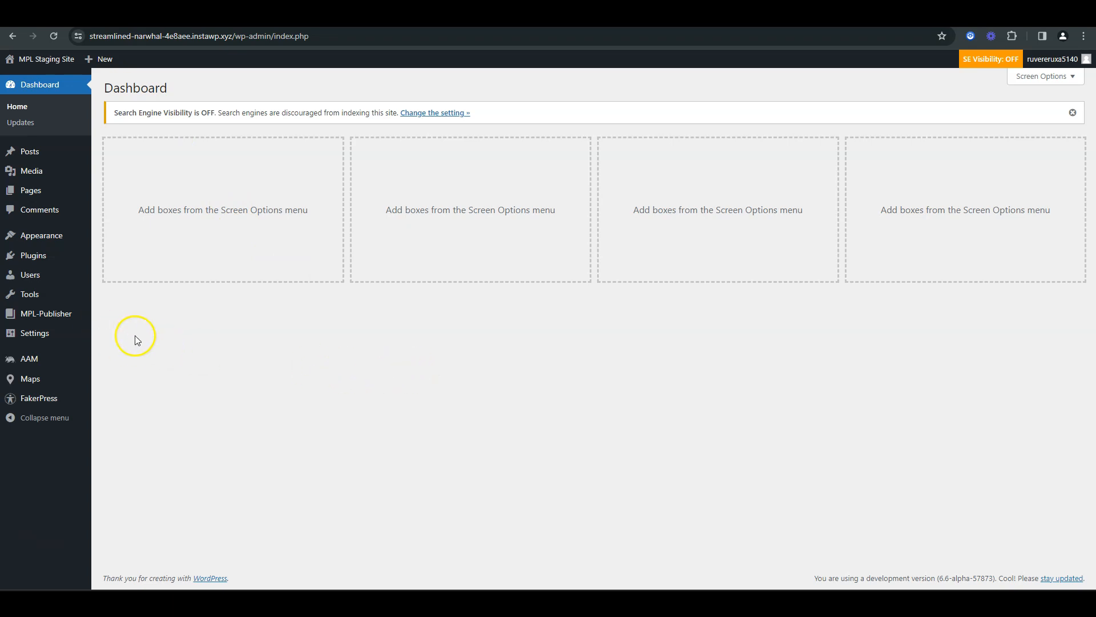
pyautogui.moveTo(47, 313)
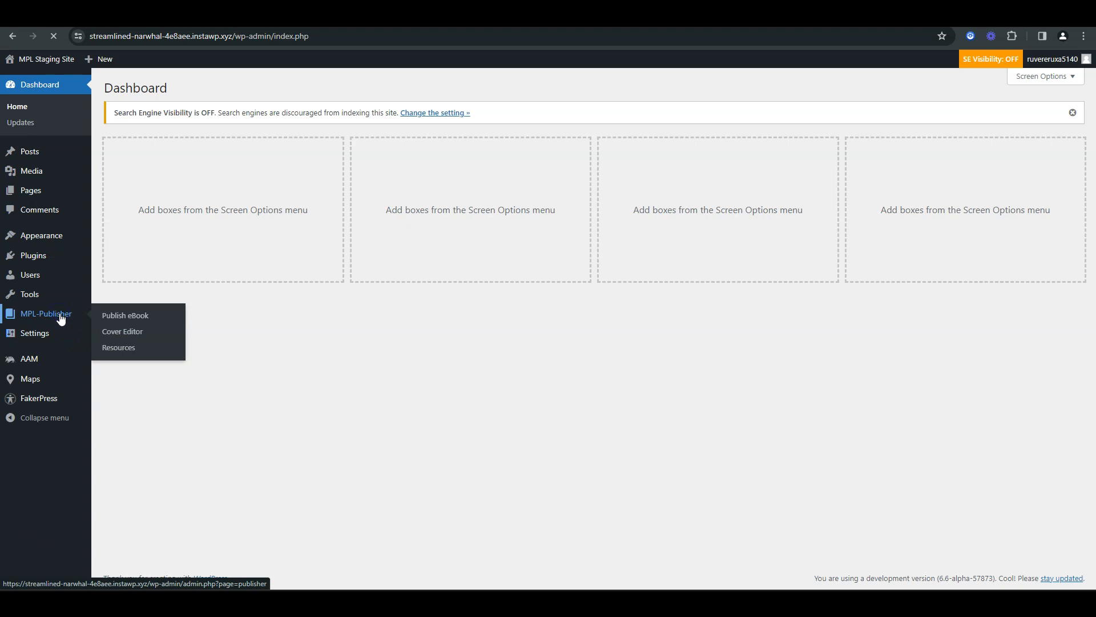
# Open MPL-Publisher's Publish eBook page for 'My Blog' and switch to its Meta settings.
pyautogui.click(126, 315)
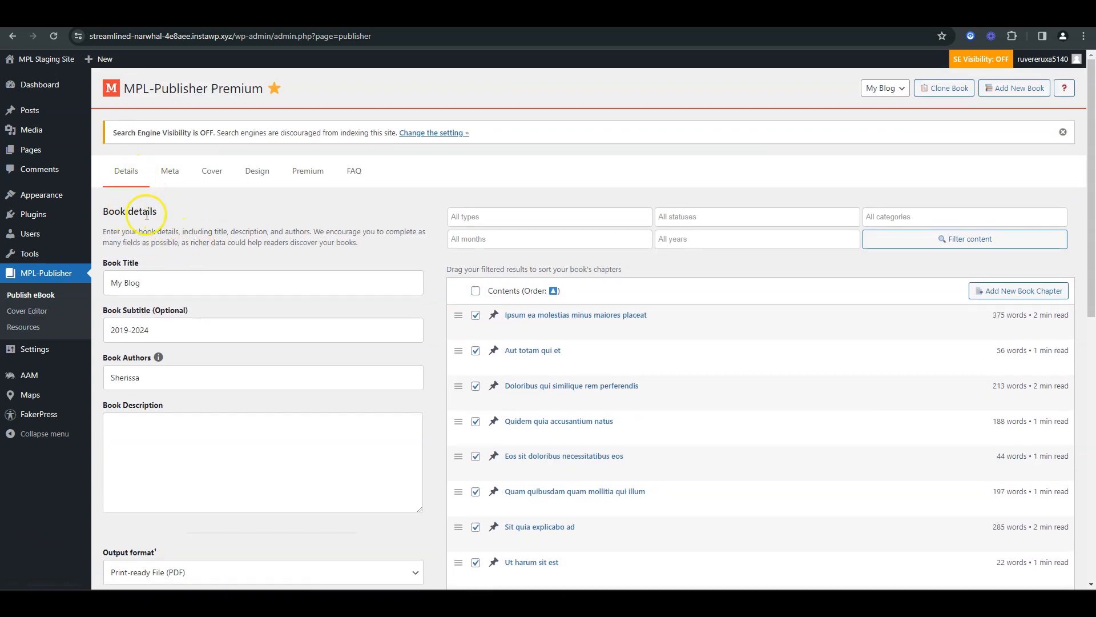
pyautogui.moveTo(147, 222)
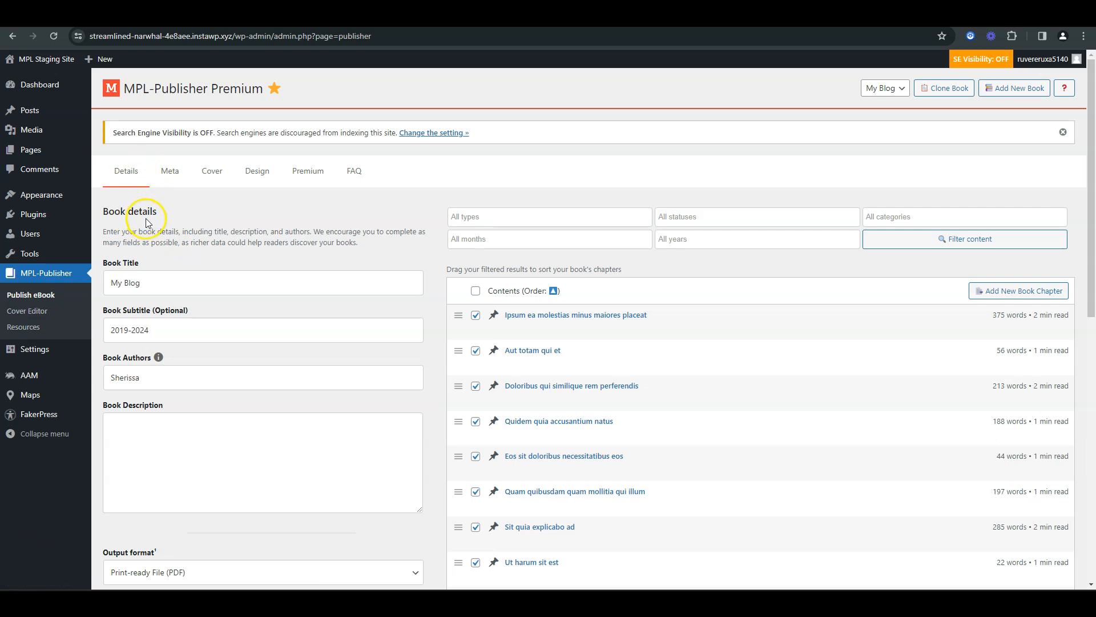
pyautogui.click(170, 170)
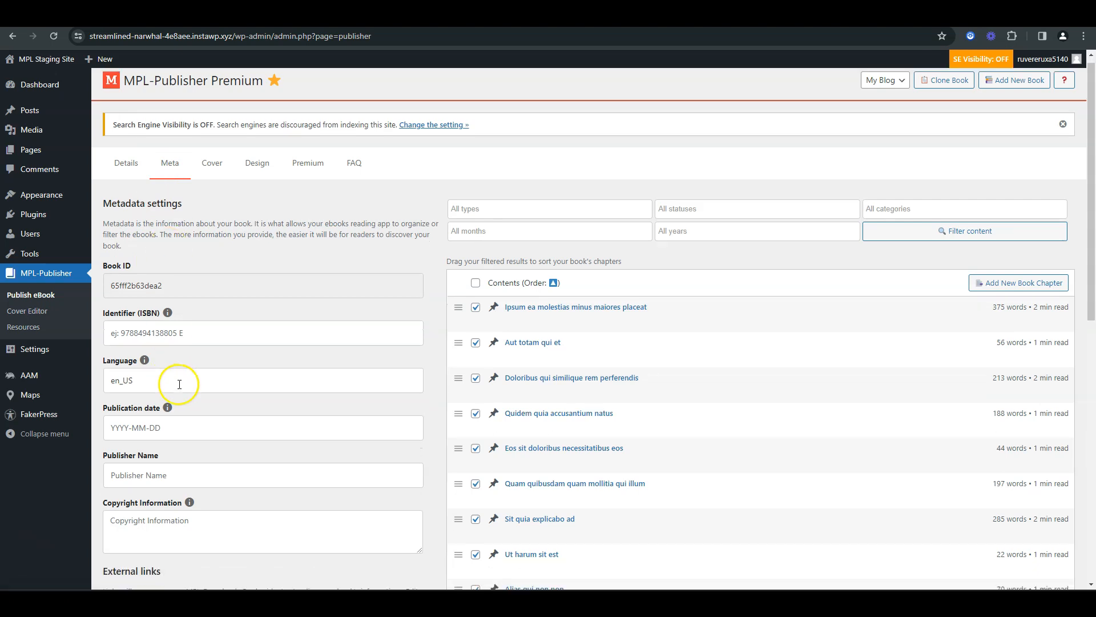
# Review the Meta fields (book ID, ISBN, language, date) and move on to the Cover settings.
pyautogui.scroll(-3)
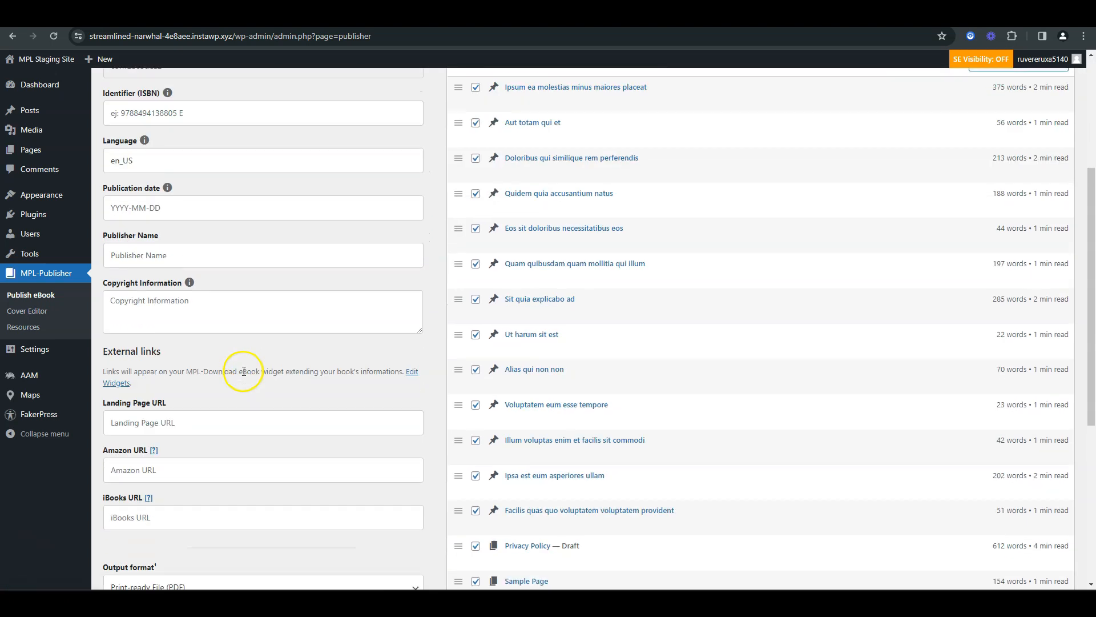
pyautogui.scroll(-3)
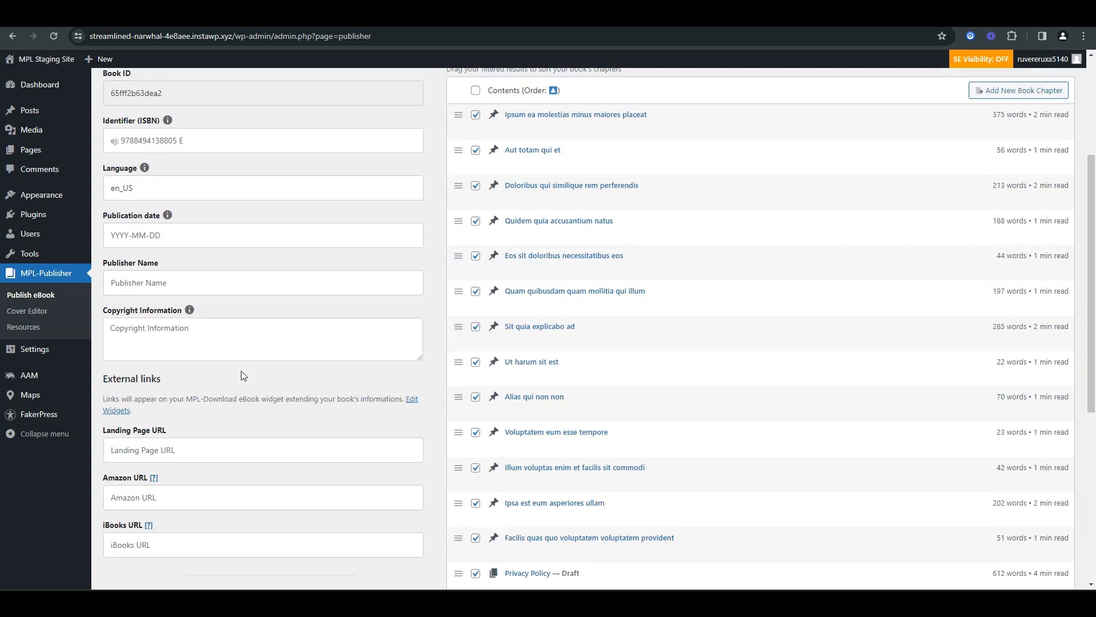
pyautogui.scroll(3)
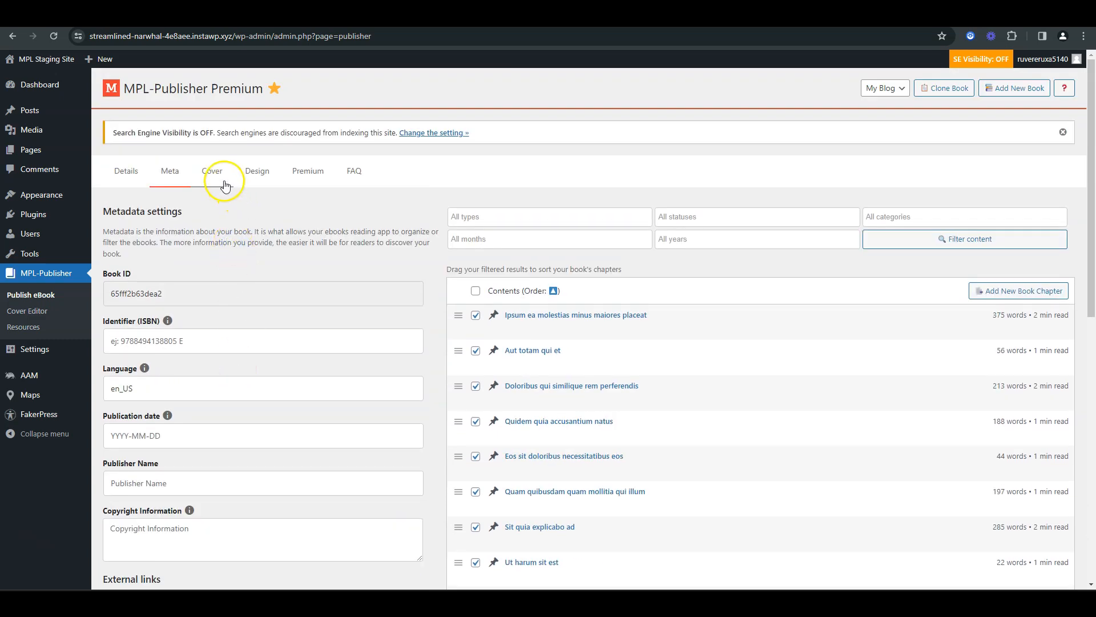
pyautogui.click(212, 170)
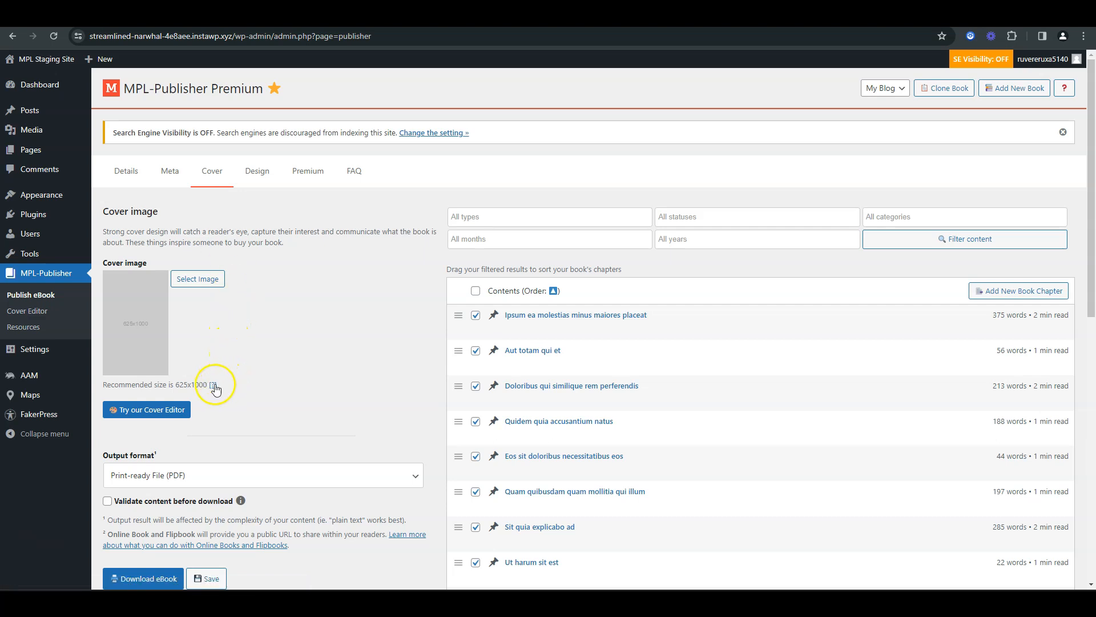
pyautogui.moveTo(259, 384)
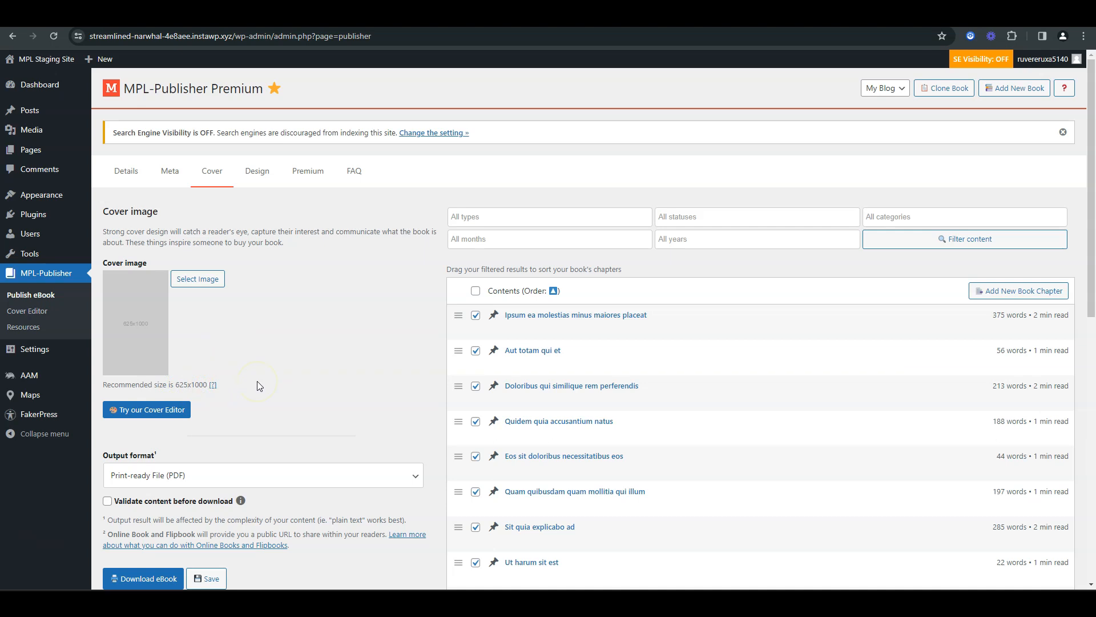
pyautogui.moveTo(257, 170)
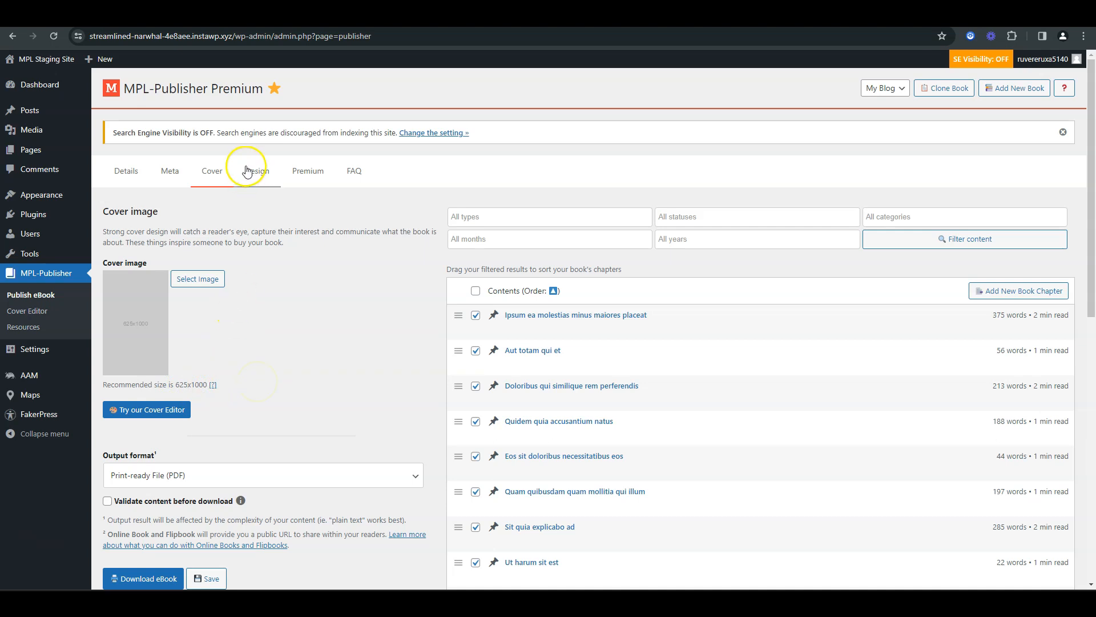
# Leave the Cover settings and view the Design section's ebook theme list.
pyautogui.click(257, 171)
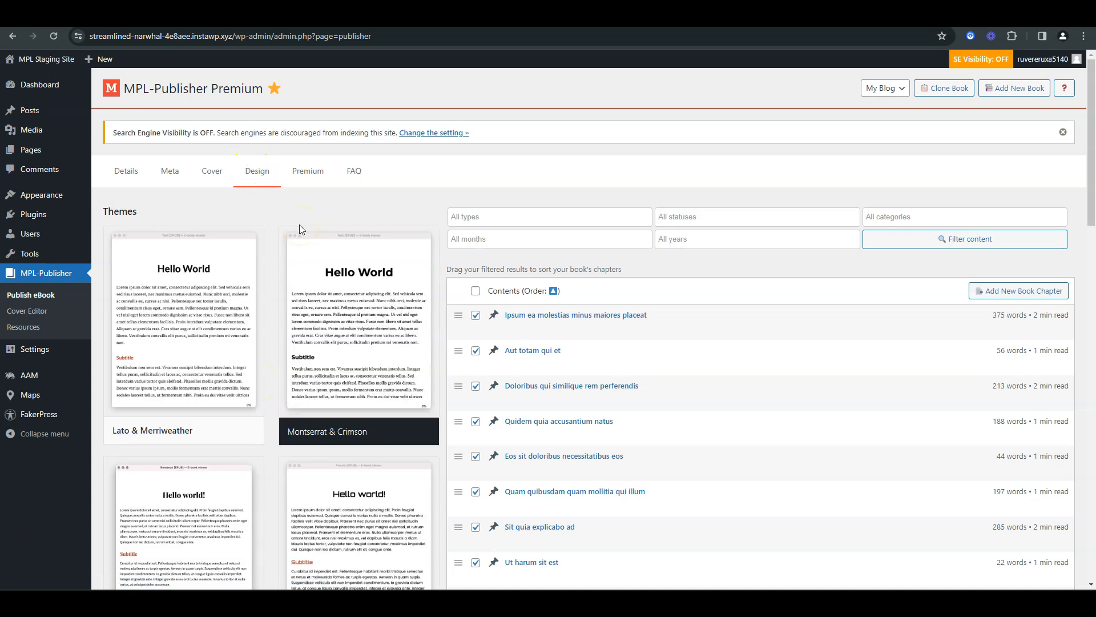
pyautogui.scroll(-3)
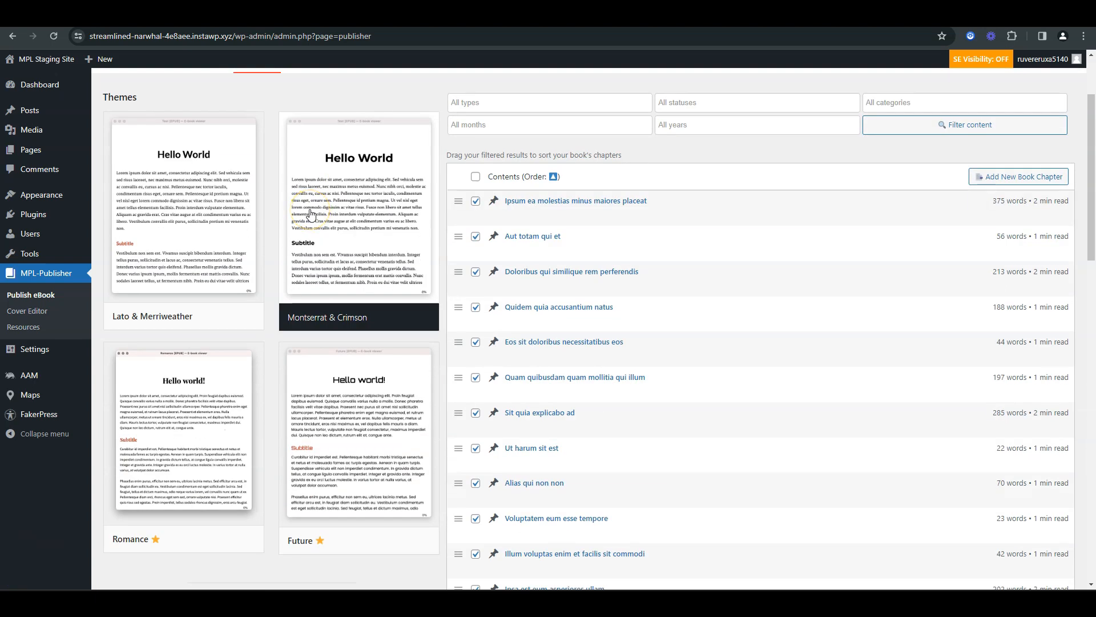
pyautogui.scroll(-3)
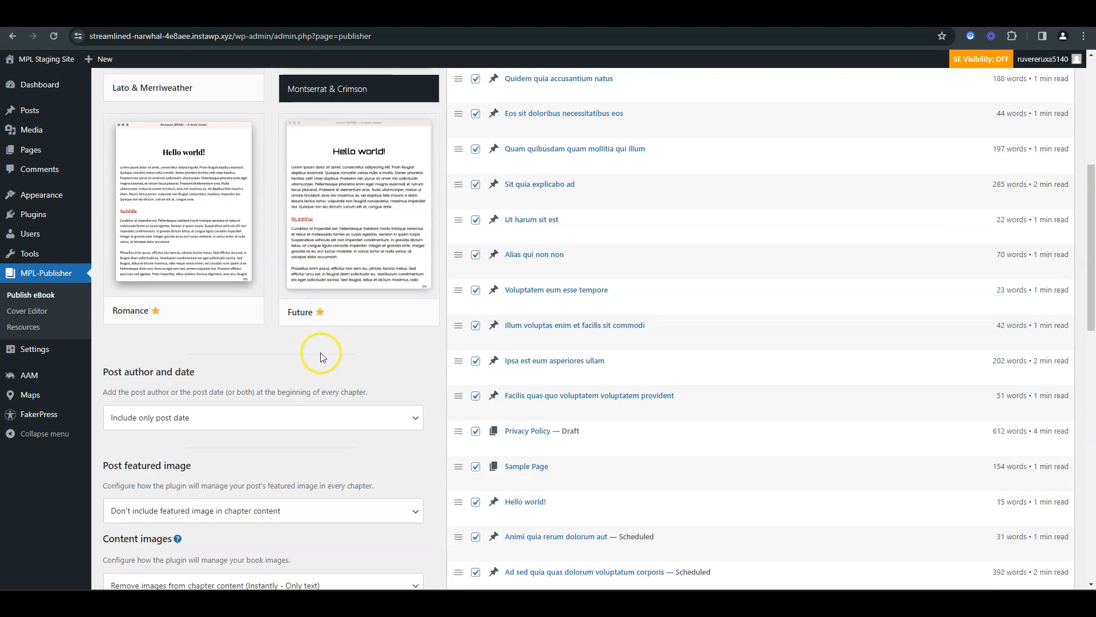
pyautogui.moveTo(336, 342)
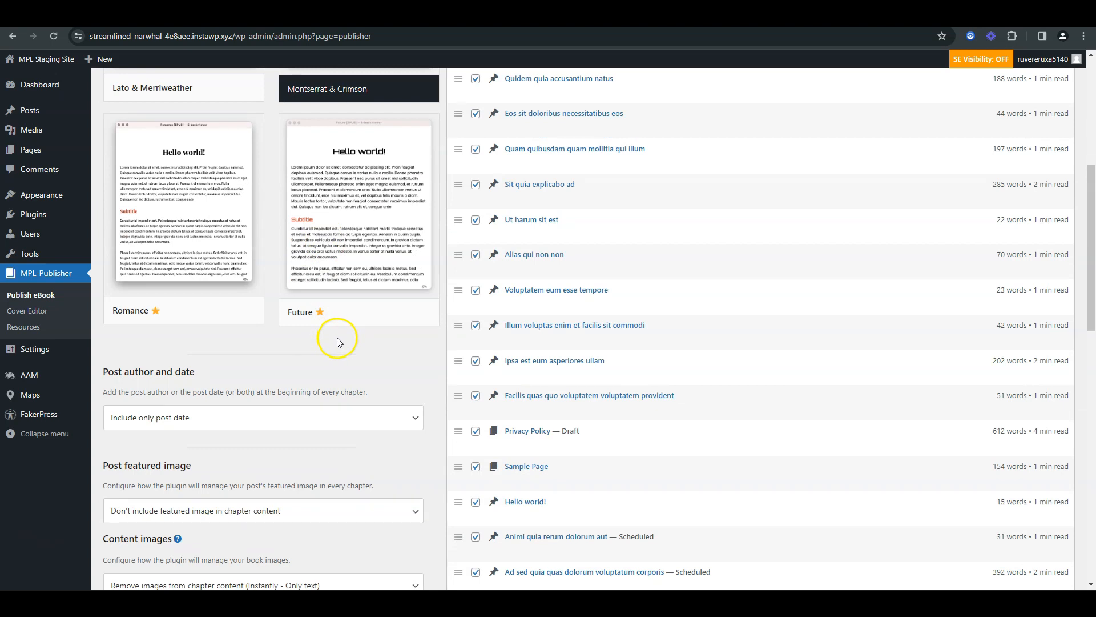
pyautogui.scroll(-3)
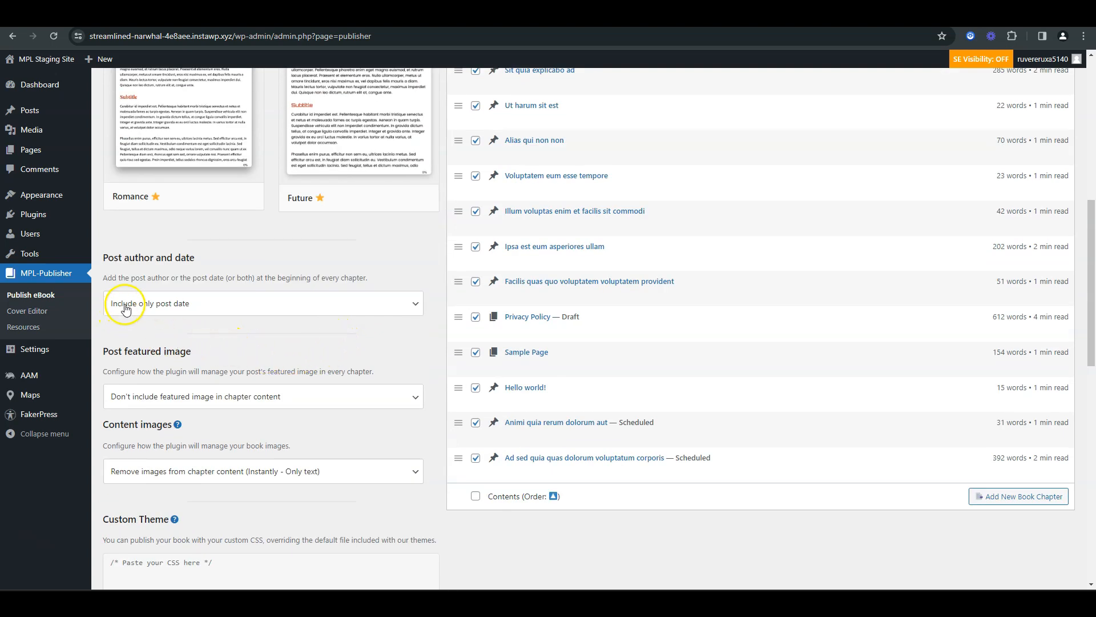
pyautogui.click(263, 303)
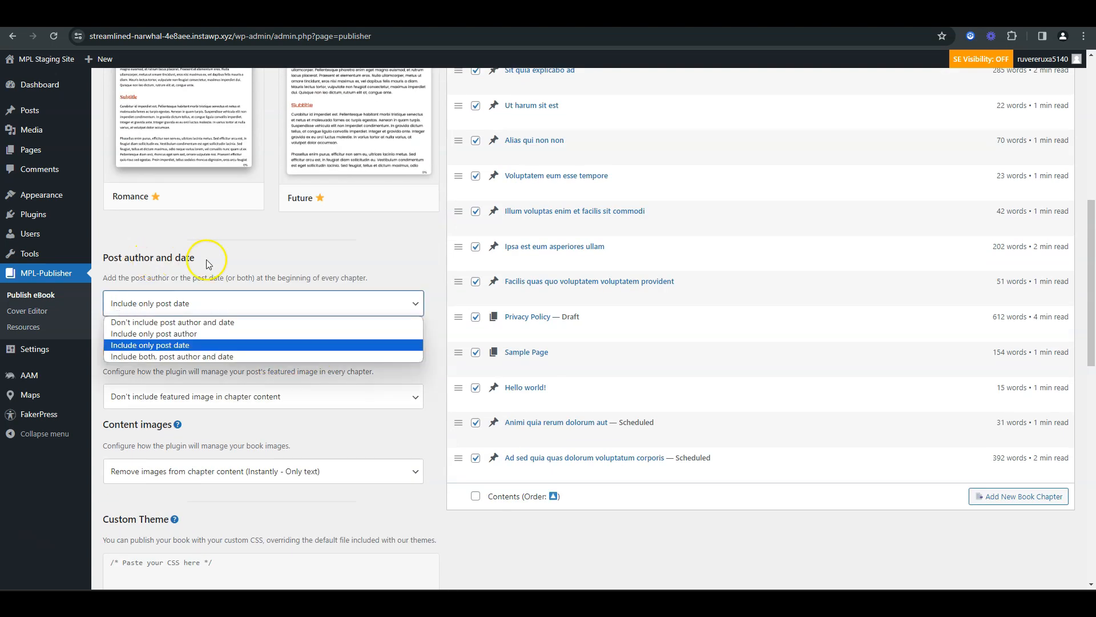
pyautogui.moveTo(250, 306)
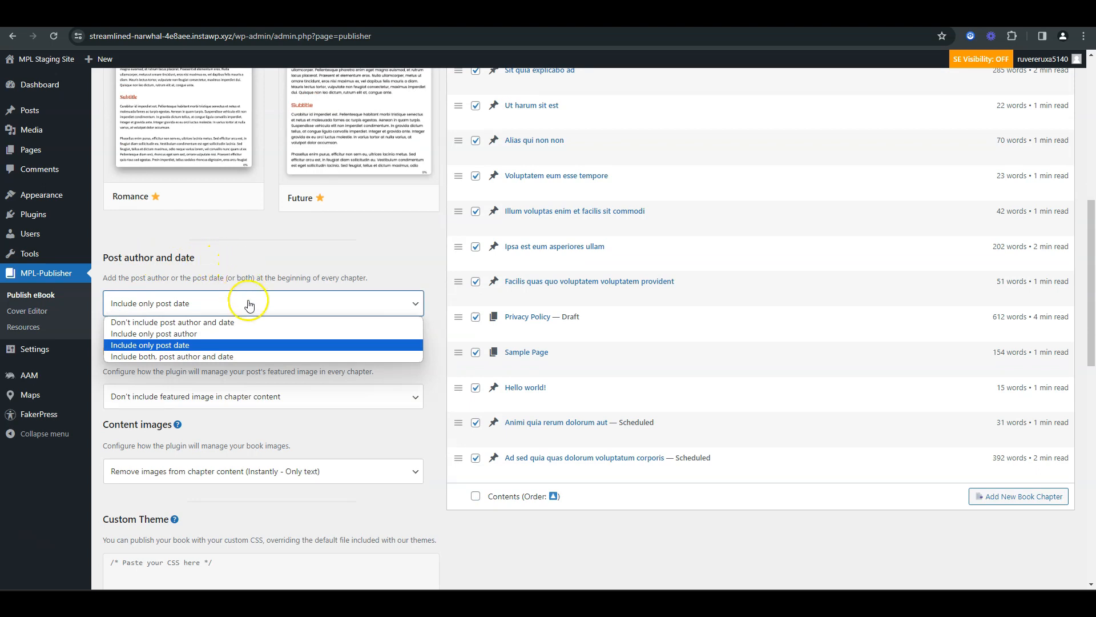
pyautogui.click(148, 344)
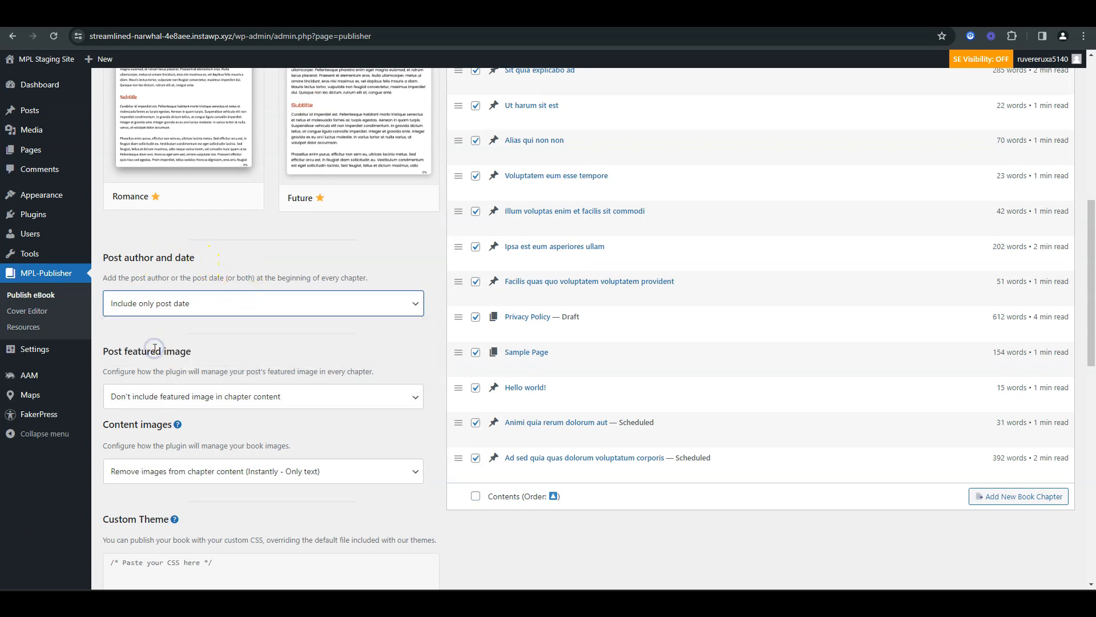
pyautogui.scroll(-3)
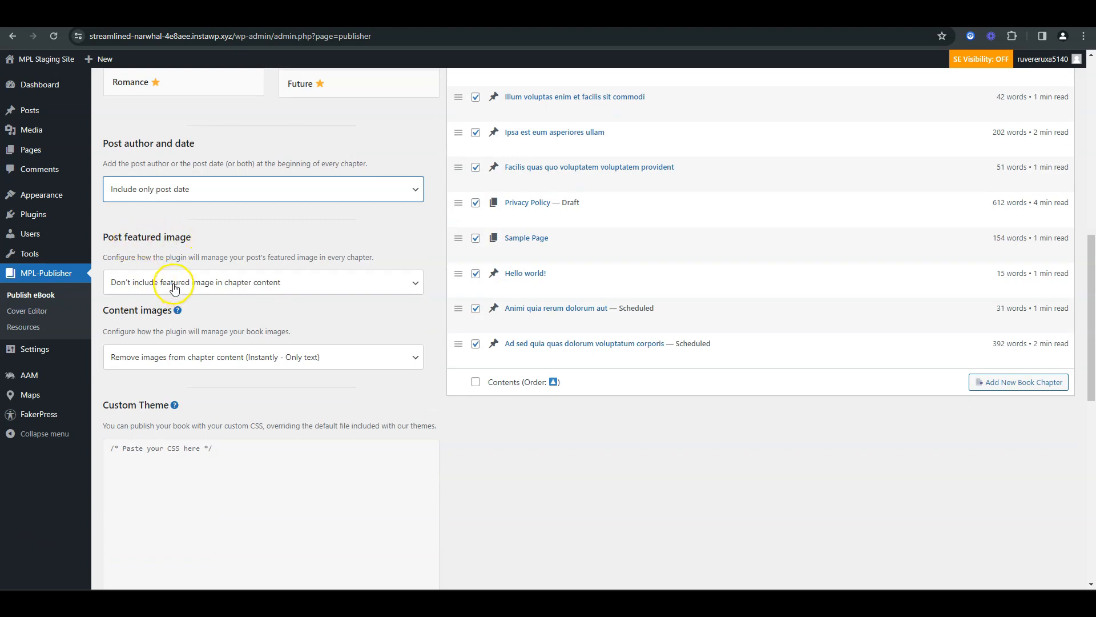
pyautogui.click(263, 282)
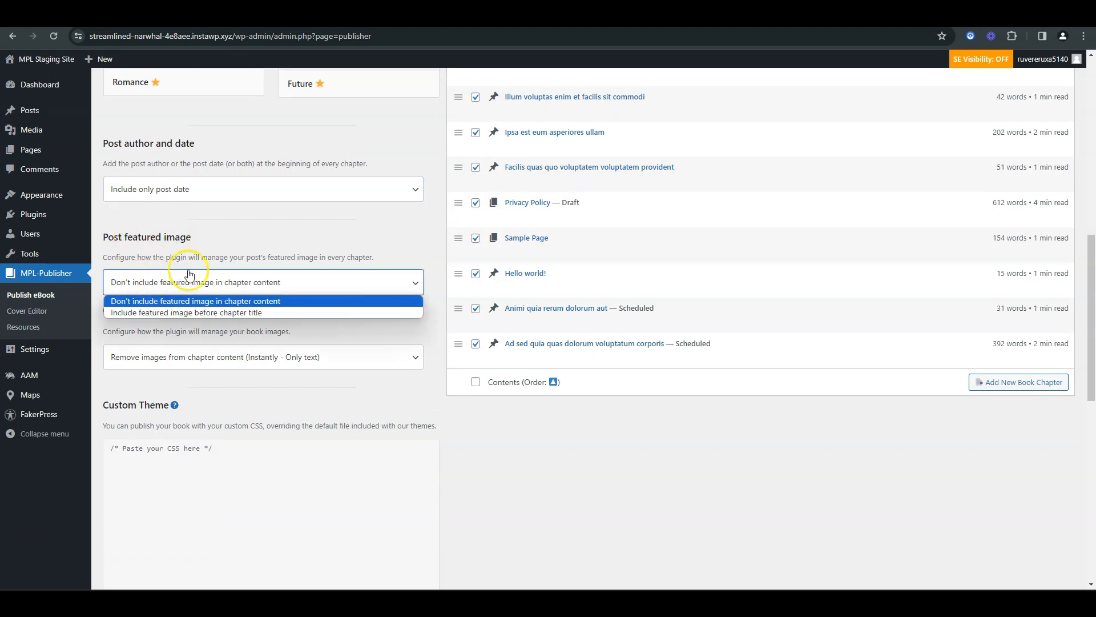
pyautogui.click(196, 301)
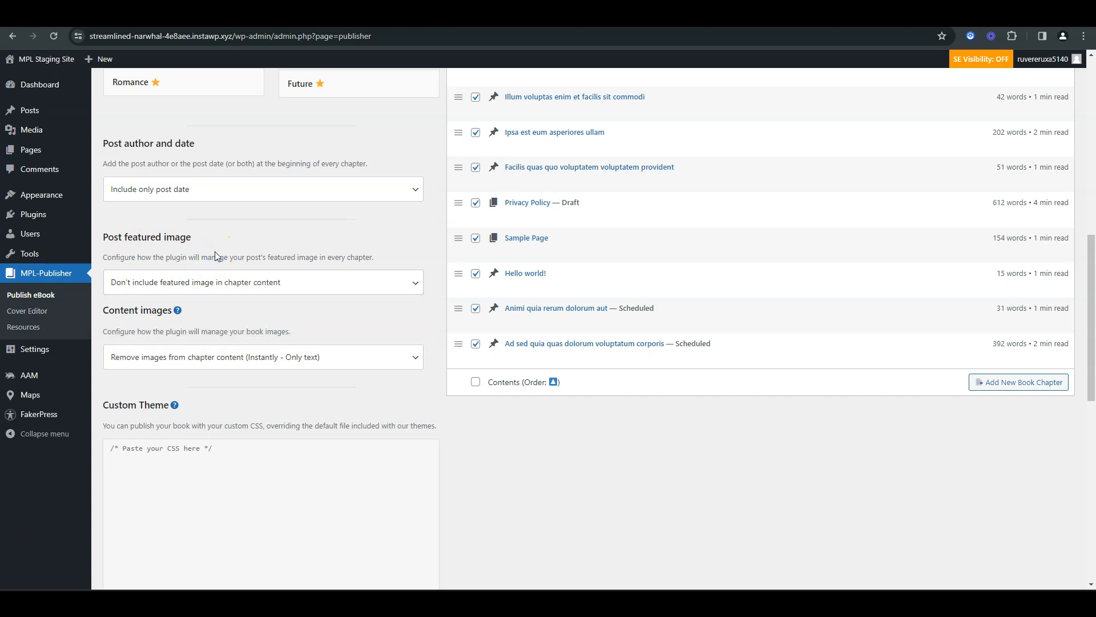
pyautogui.moveTo(265, 235)
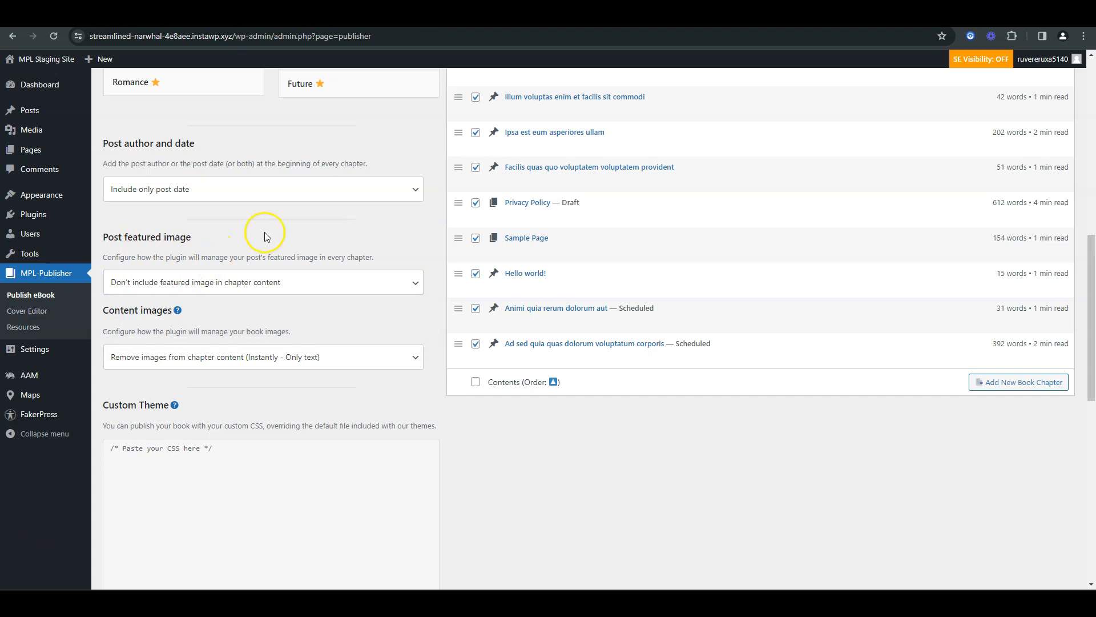
pyautogui.moveTo(340, 243)
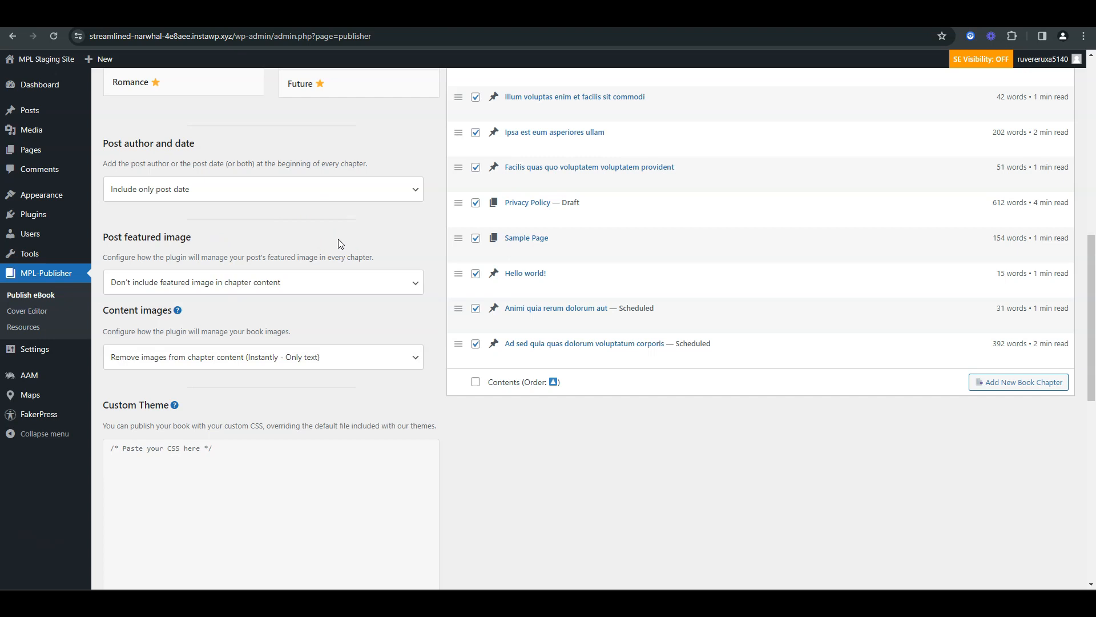
pyautogui.moveTo(347, 246)
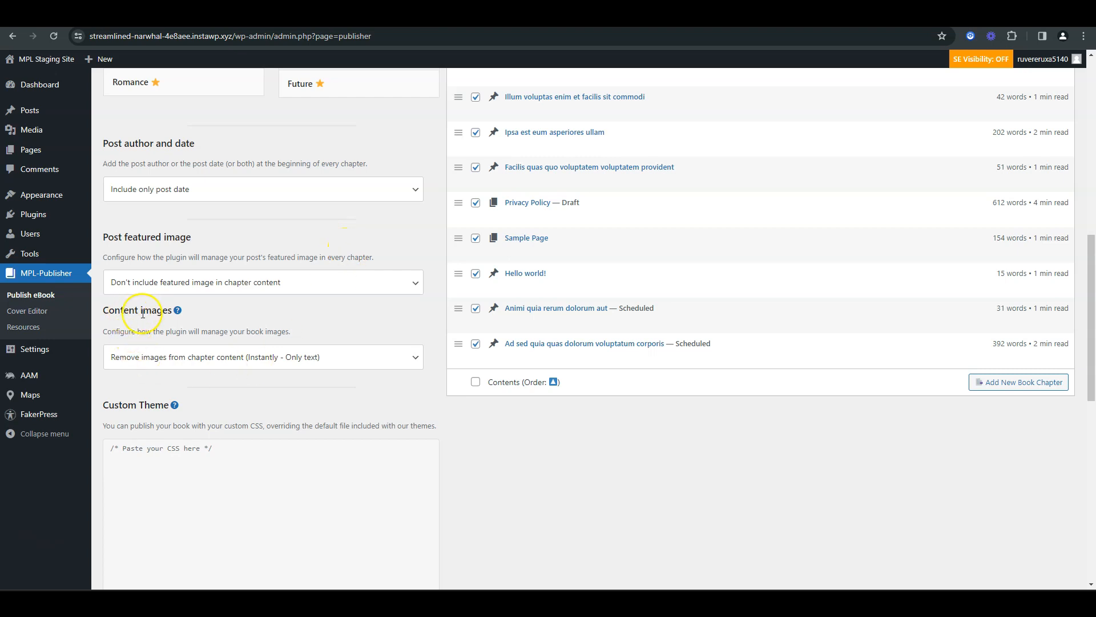
pyautogui.click(263, 356)
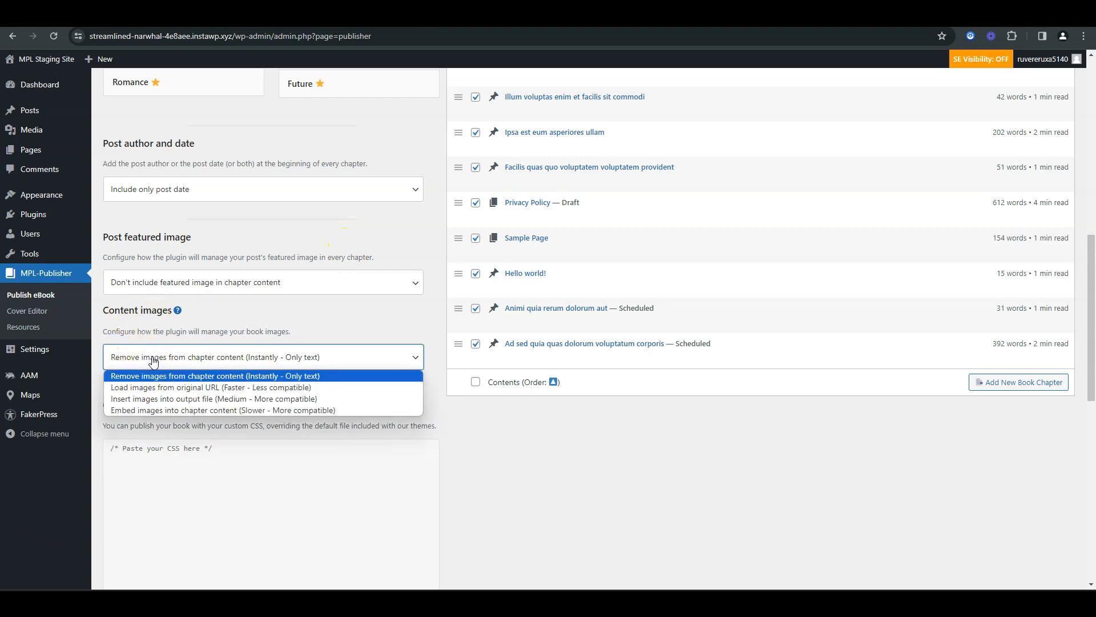
pyautogui.moveTo(124, 399)
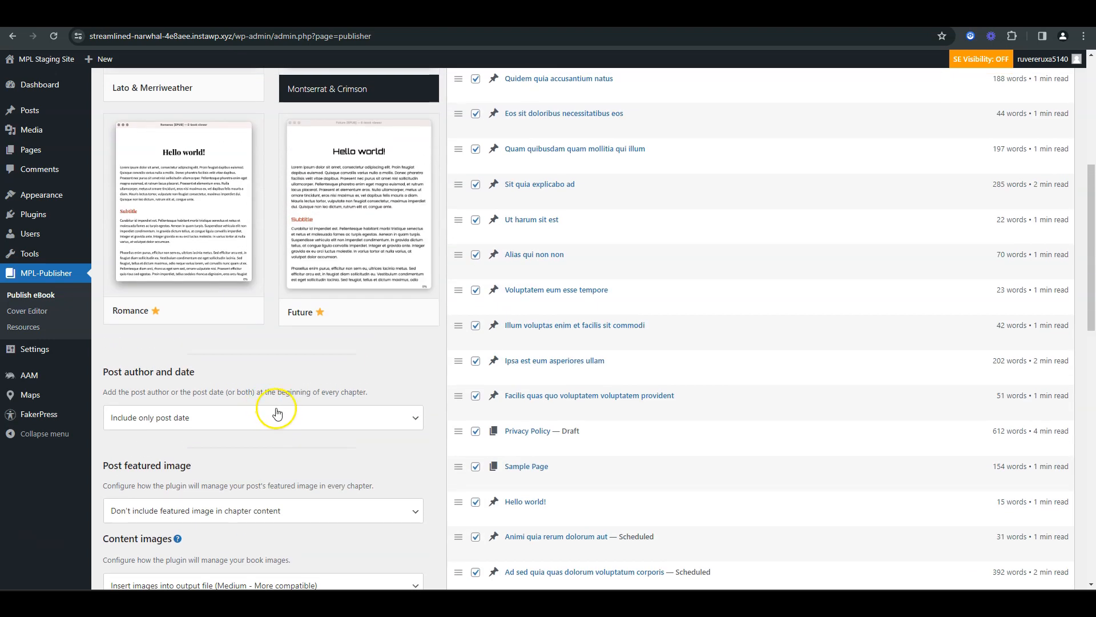
# Scroll the Design section to reach the Content images option for inserting images into the output.
pyautogui.scroll(-3)
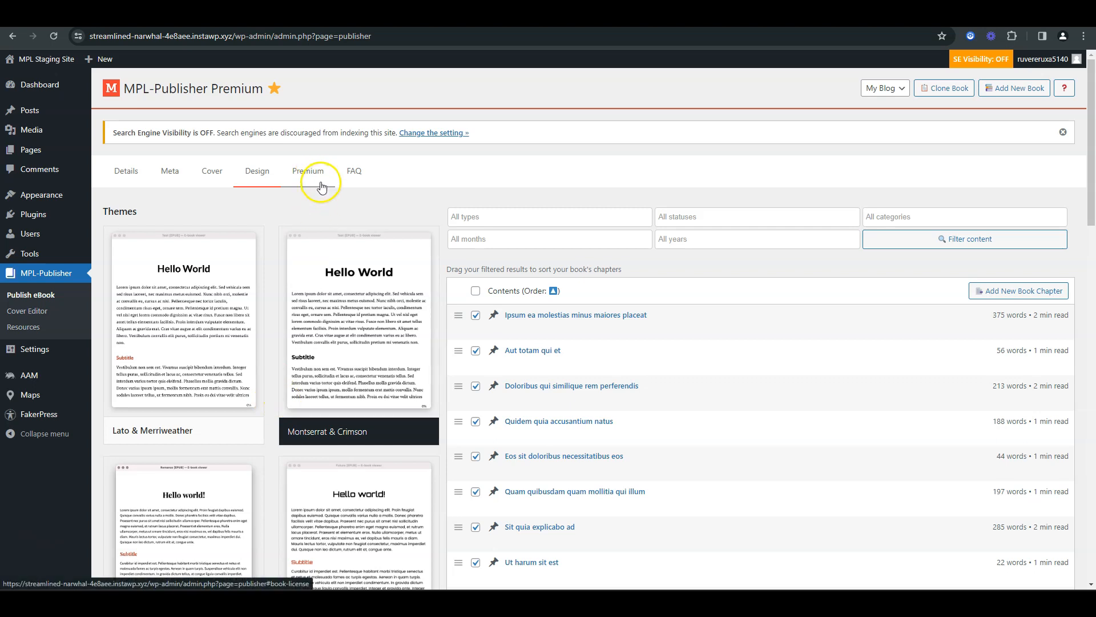
# Return to the Details section showing title 'My Blog', subtitle 2019-2024 and PDF format.
pyautogui.click(307, 170)
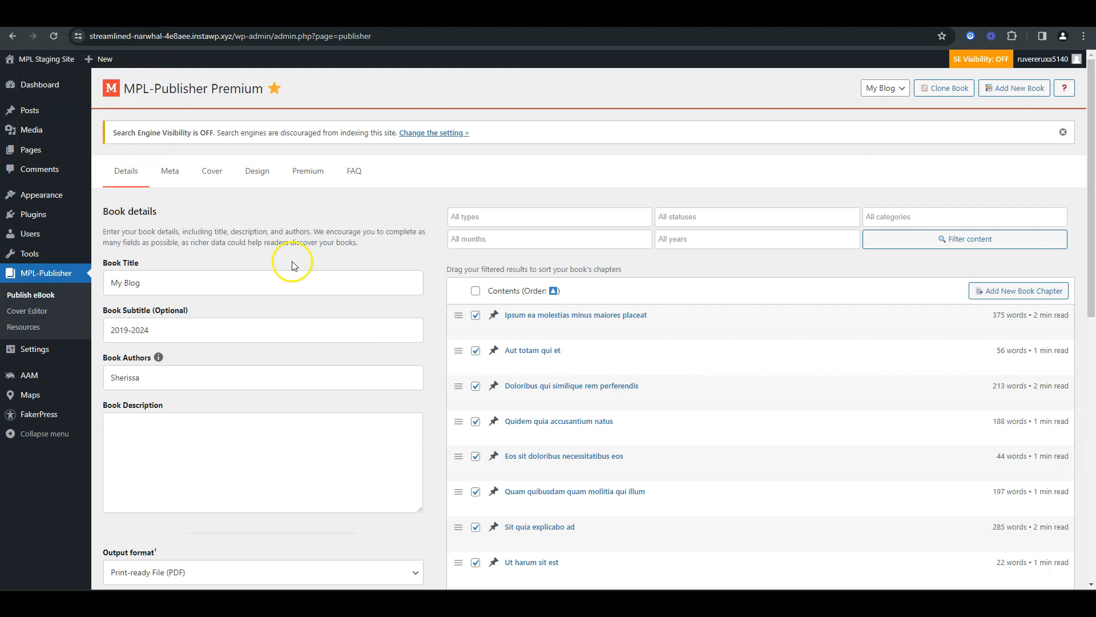
pyautogui.moveTo(288, 214)
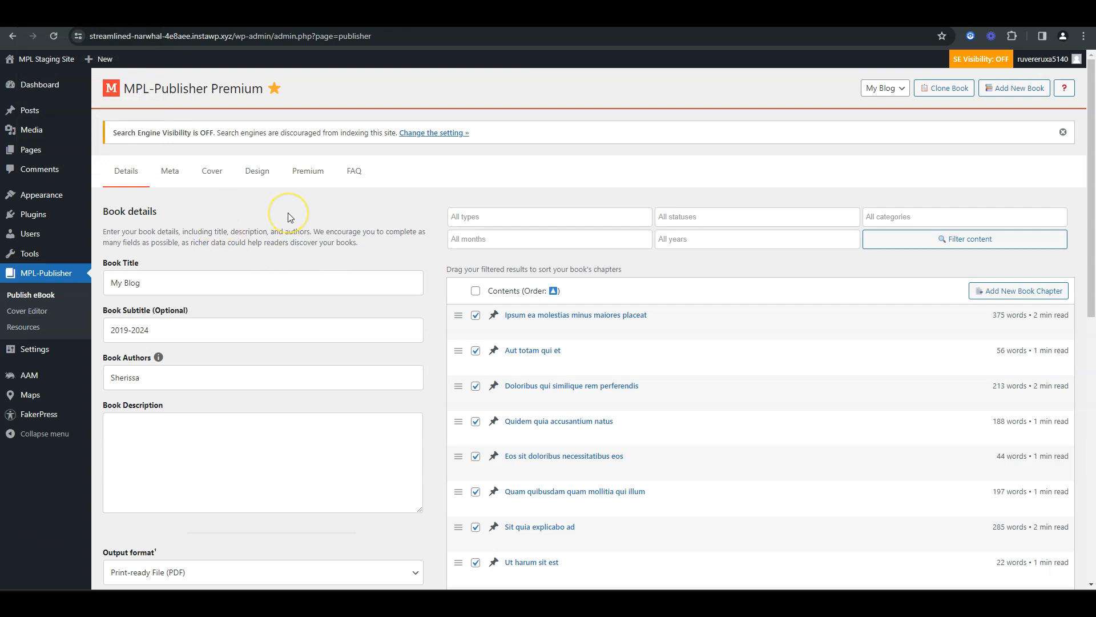
pyautogui.moveTo(289, 224)
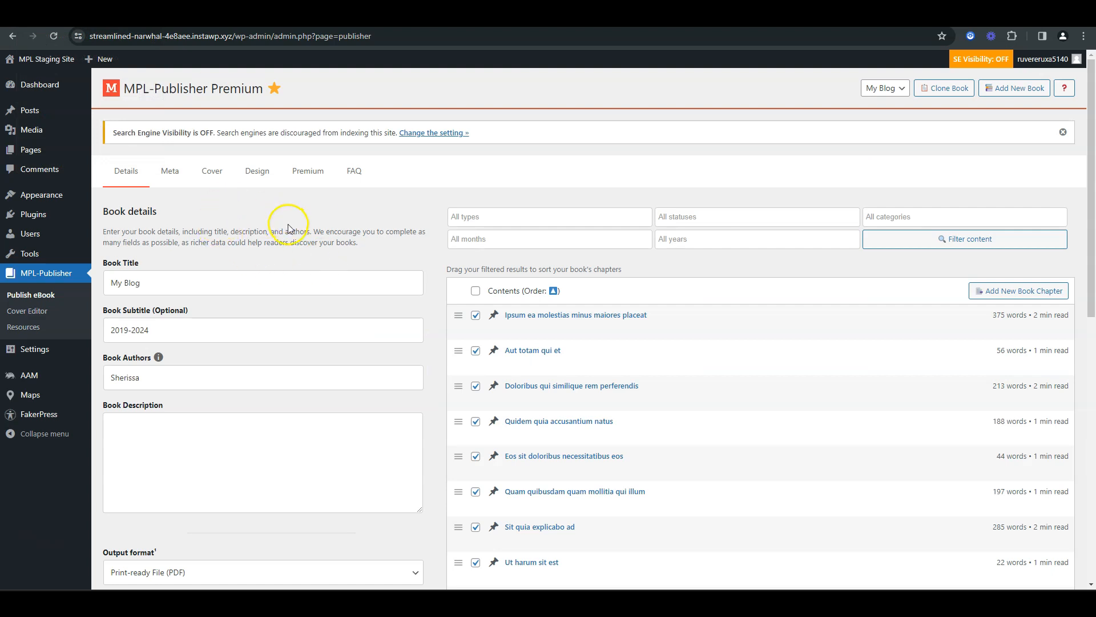
pyautogui.scroll(-3)
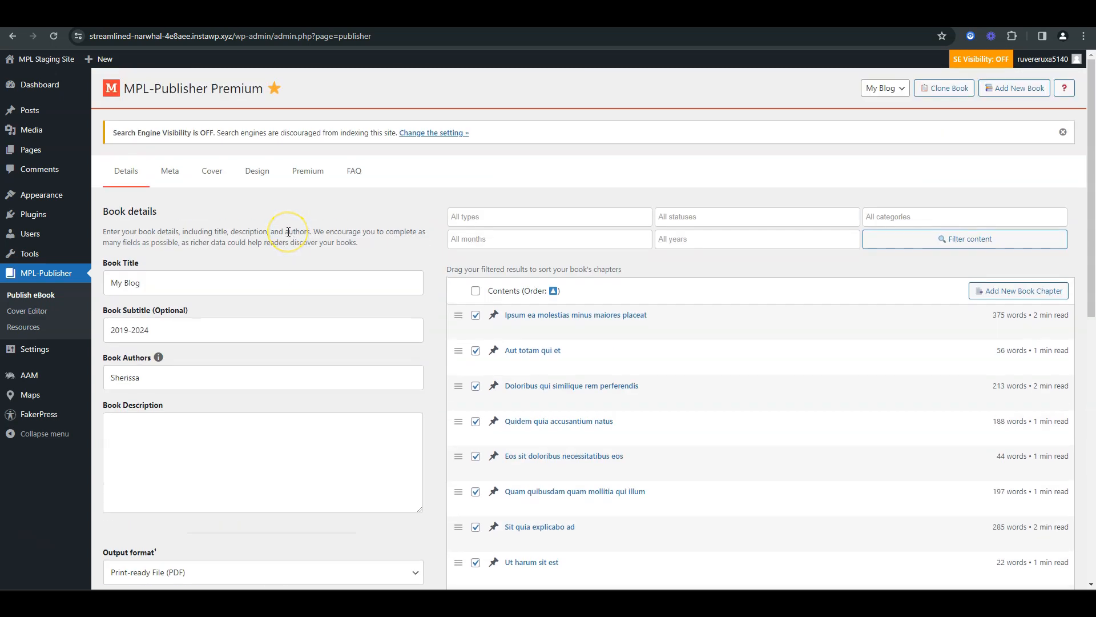
pyautogui.moveTo(259, 208)
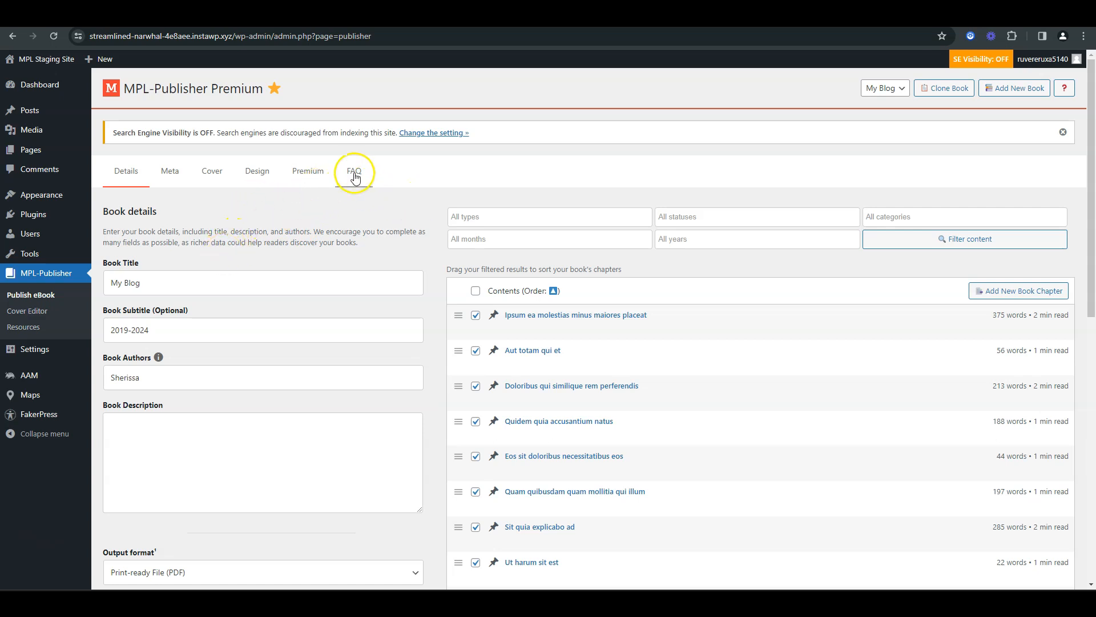
# Check the post status filter and review the full chapter list with every post and page included.
pyautogui.click(755, 217)
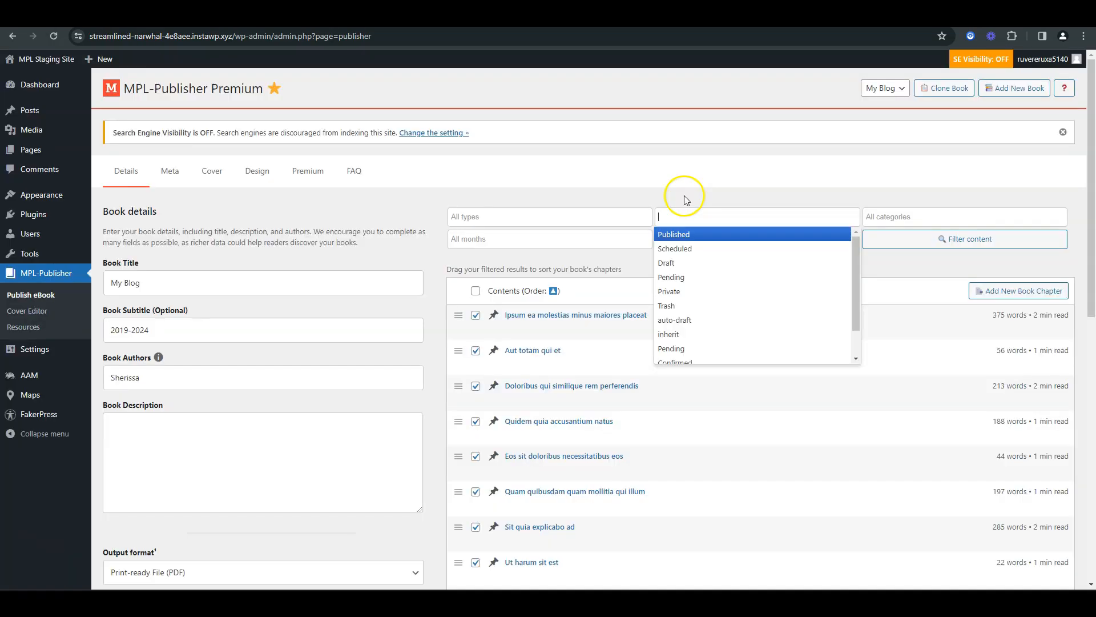
pyautogui.moveTo(709, 203)
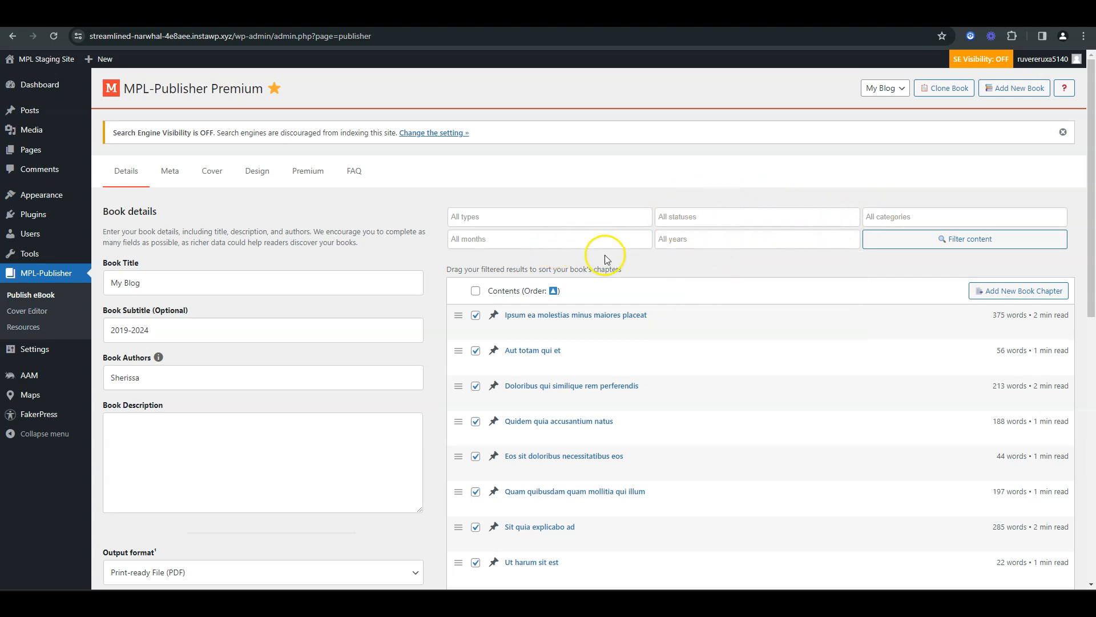
pyautogui.moveTo(685, 266)
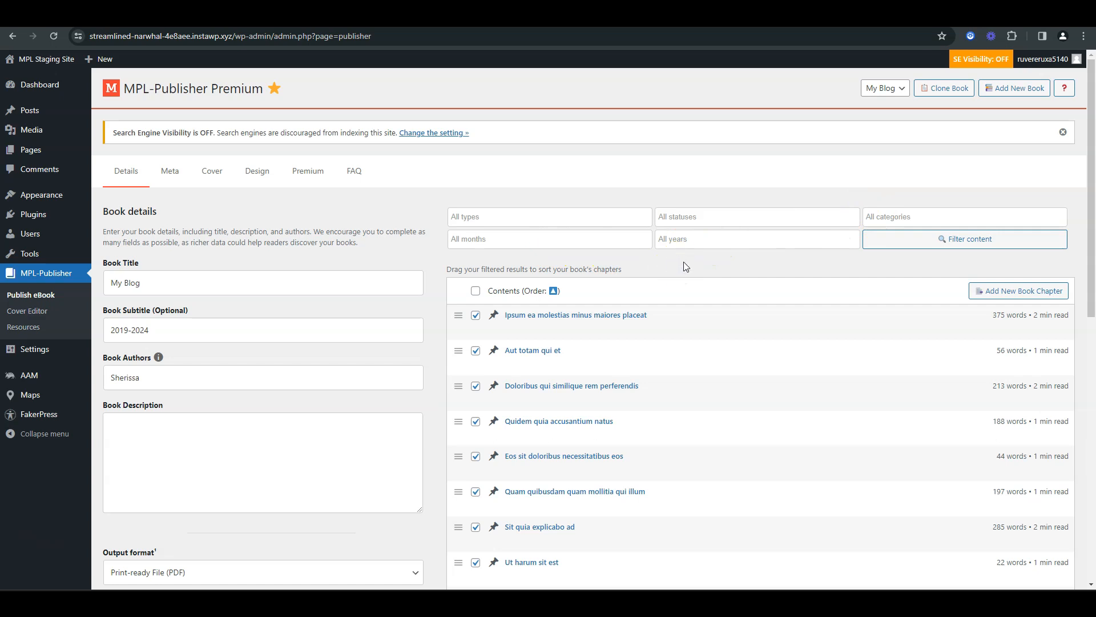
pyautogui.scroll(-3)
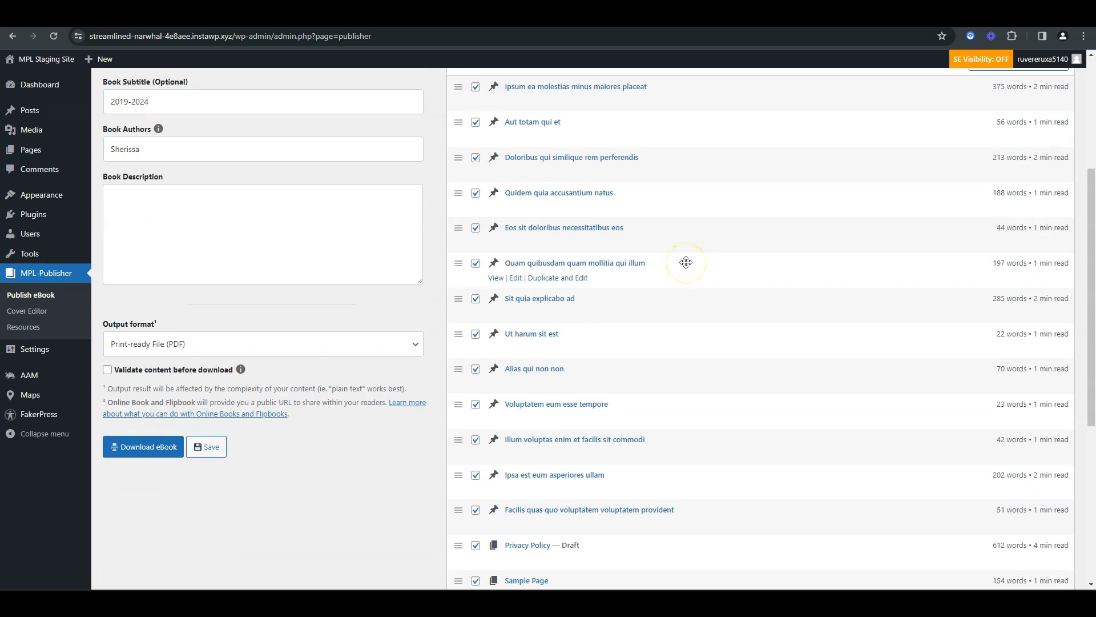
pyautogui.scroll(-3)
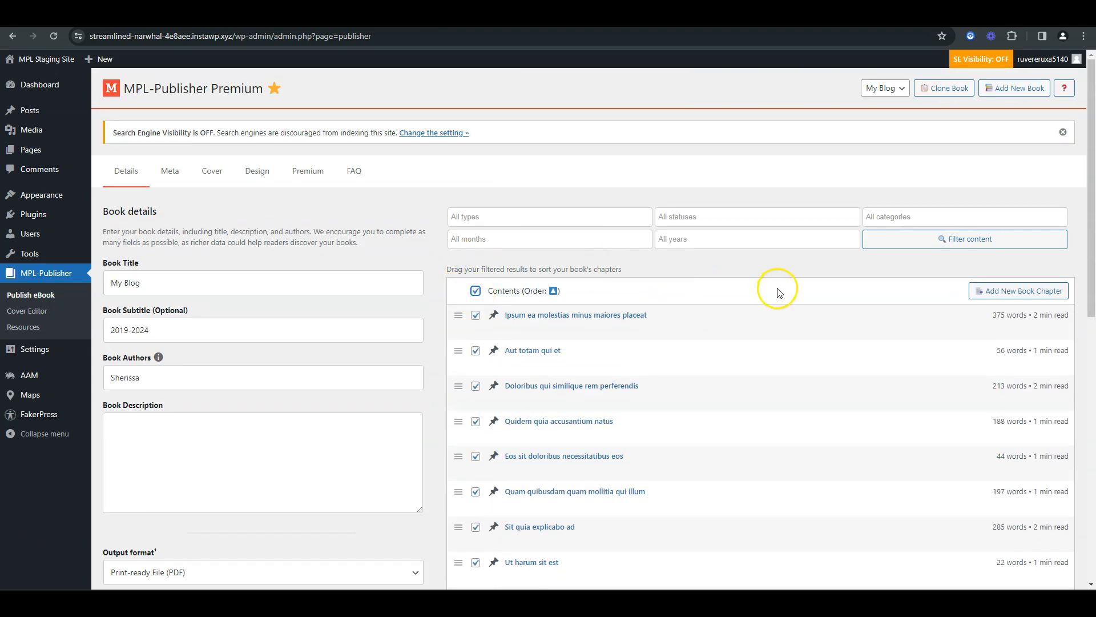
pyautogui.scroll(-3)
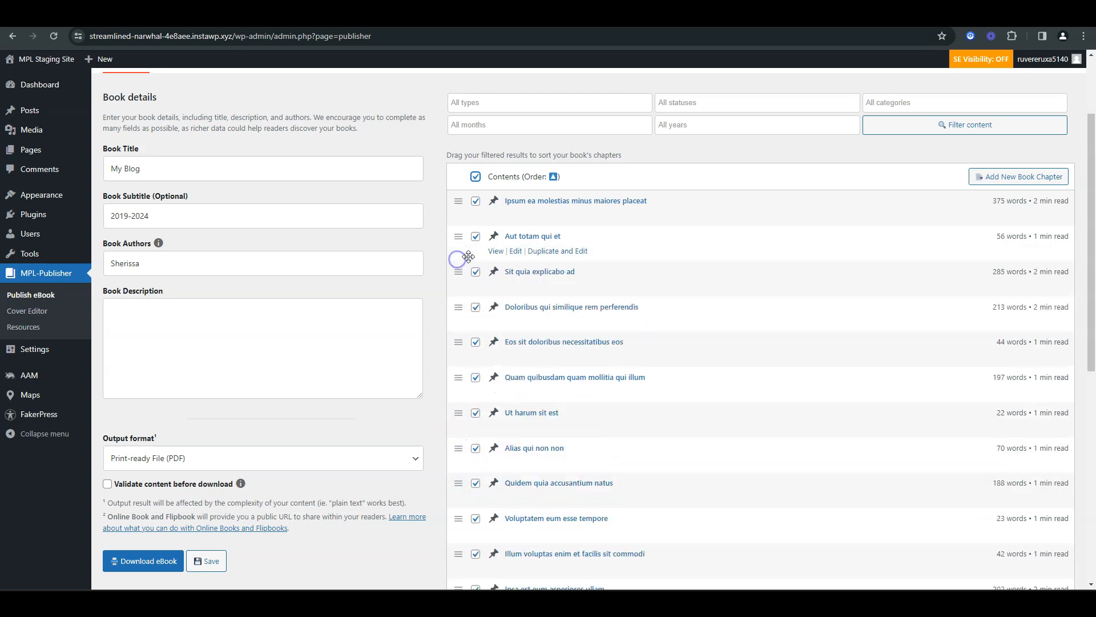
pyautogui.scroll(-3)
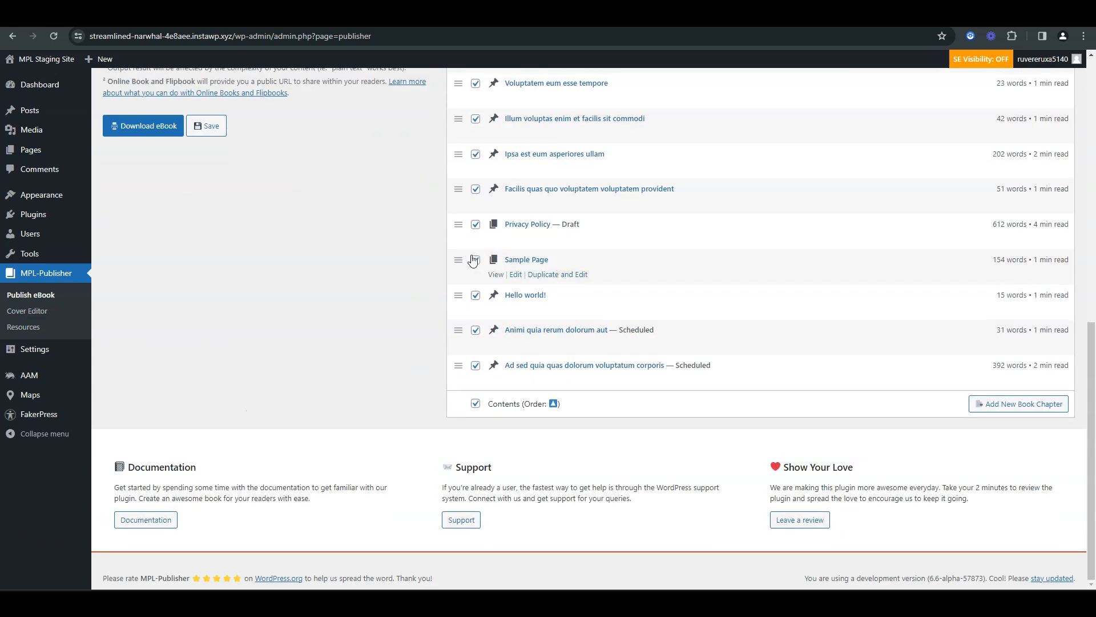
# View the downloaded 'My Blog: 2019-2024' PDF in Chrome through its title page, contents and first chapters.
pyautogui.click(143, 125)
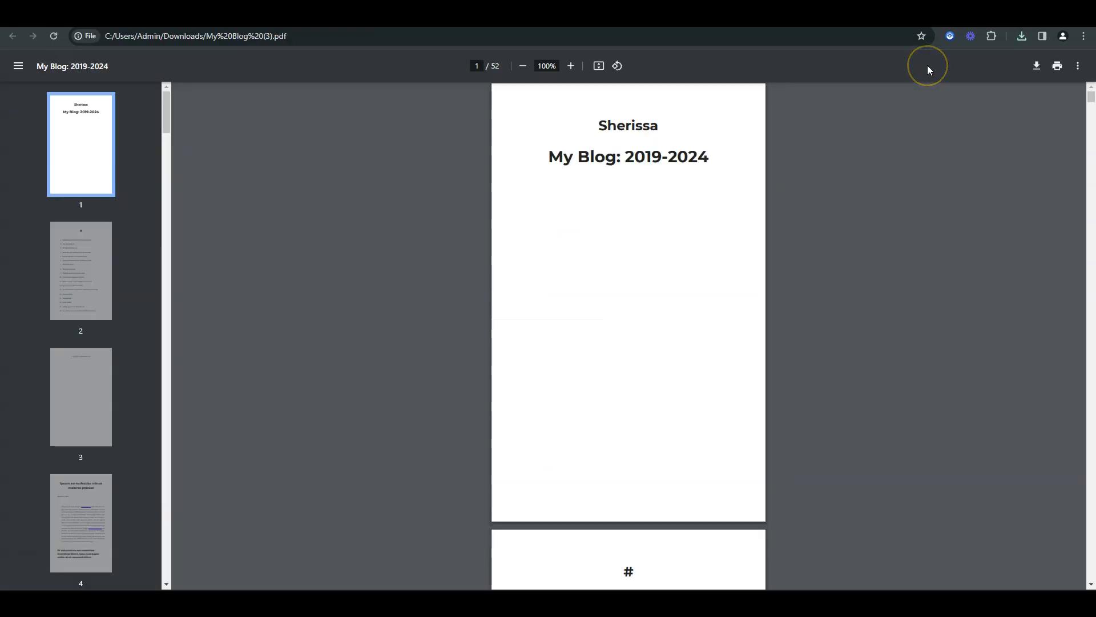
pyautogui.moveTo(912, 69)
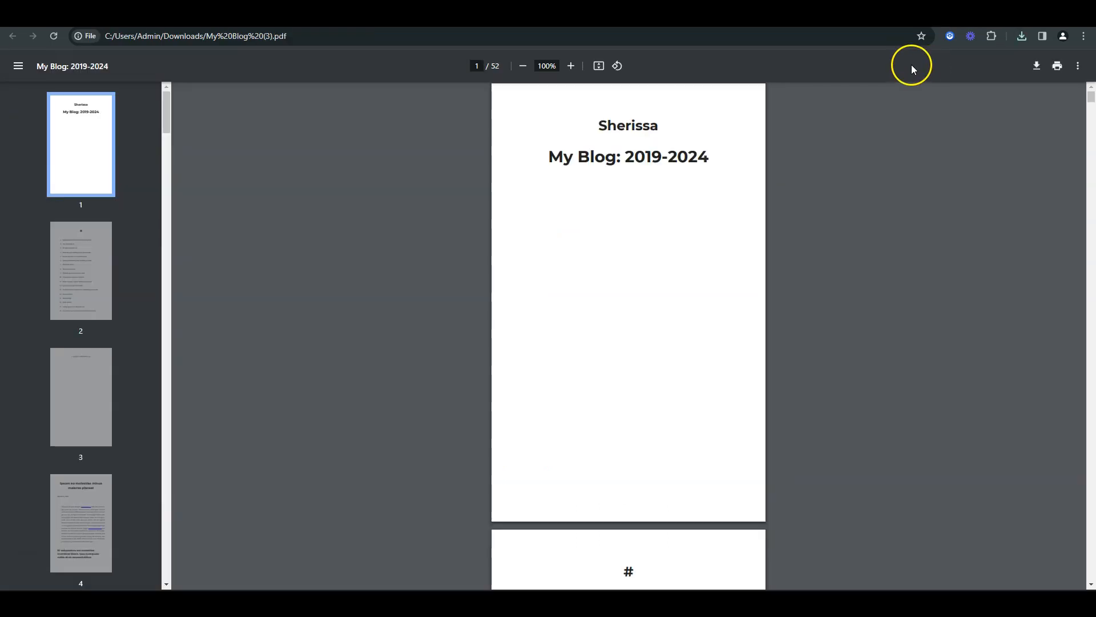
pyautogui.moveTo(727, 289)
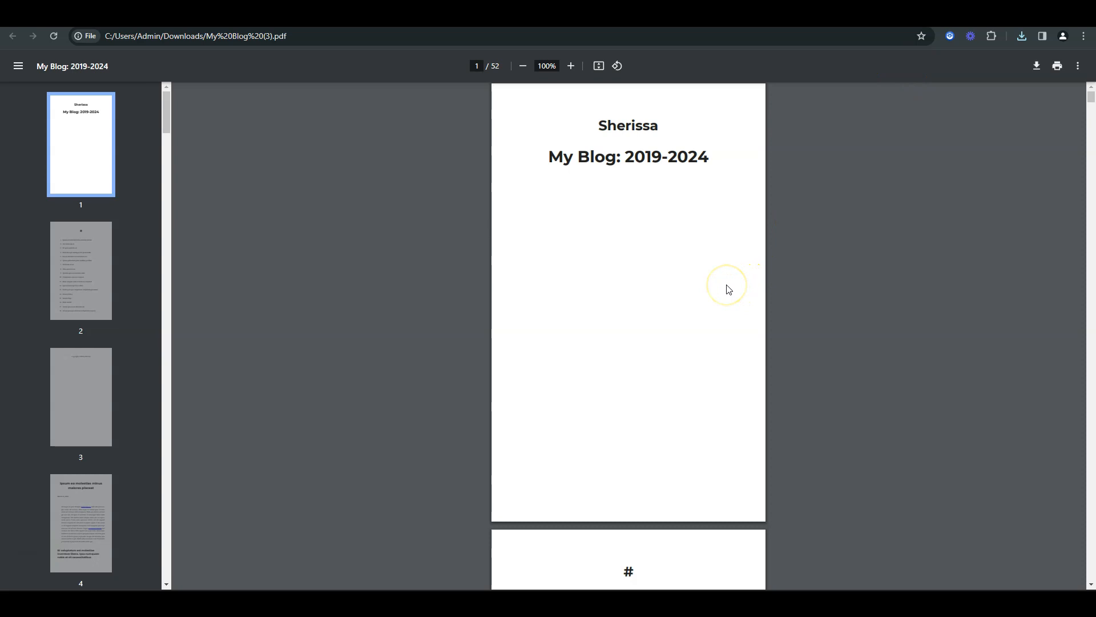
pyautogui.scroll(-3)
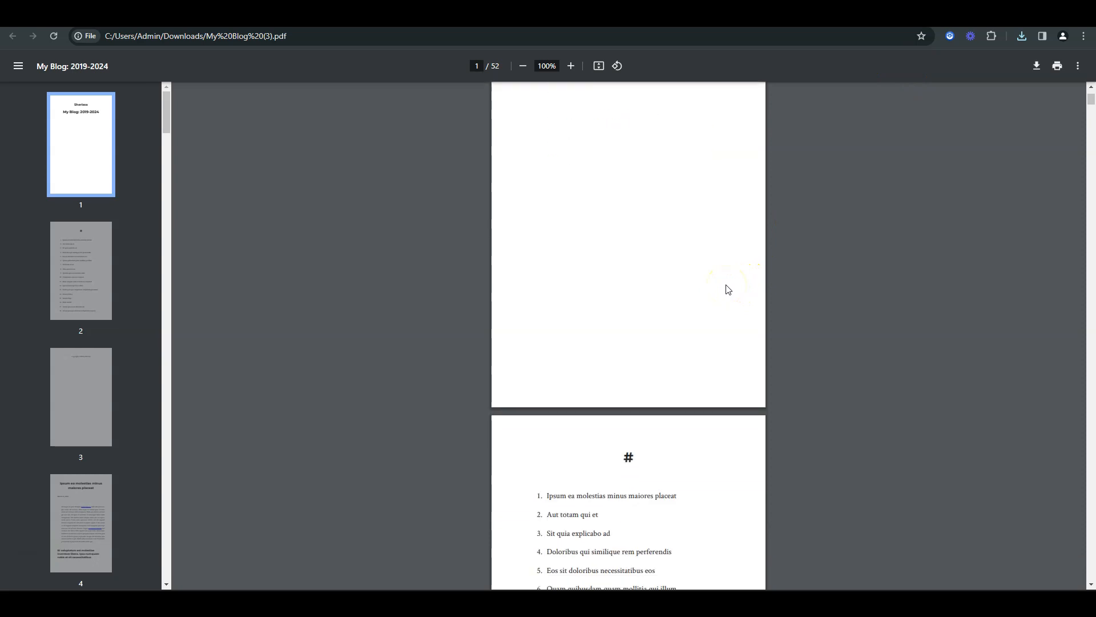
pyautogui.scroll(-3)
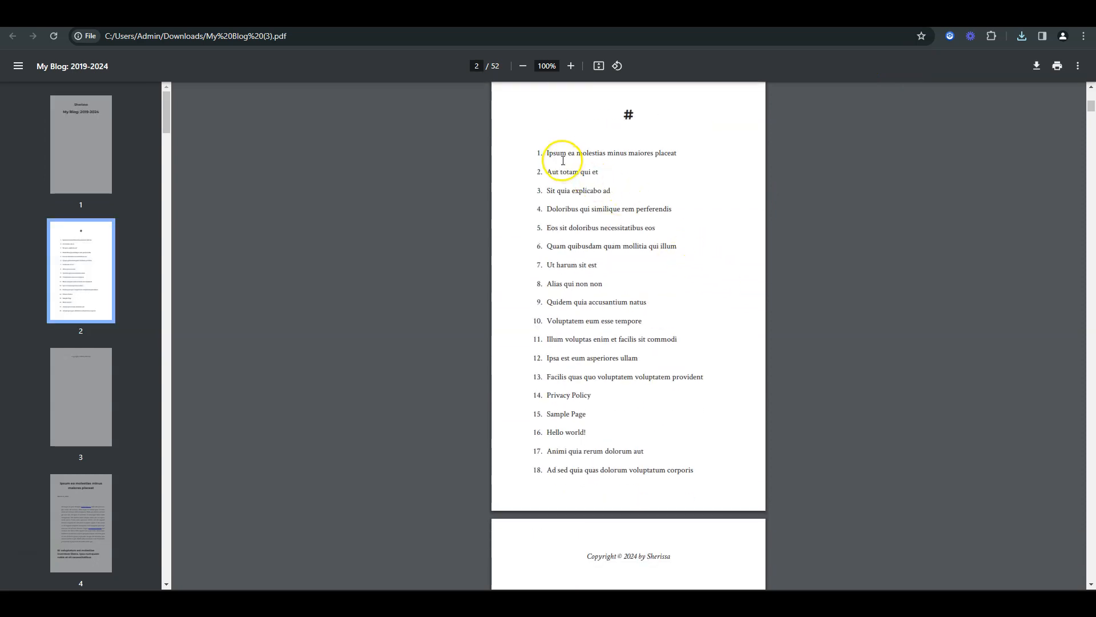
pyautogui.scroll(-3)
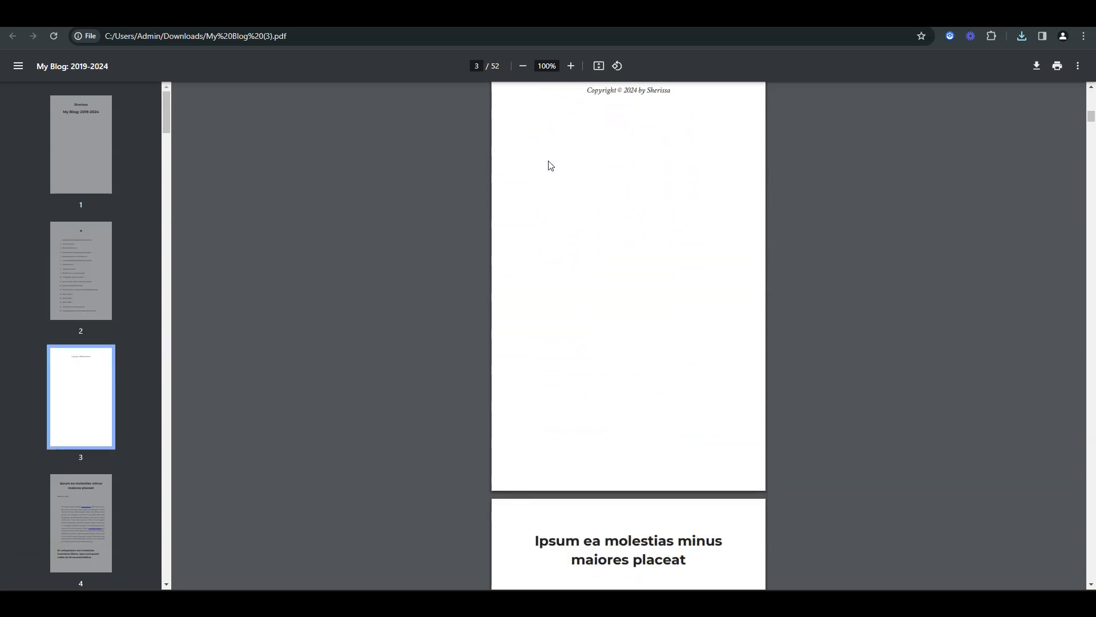
pyautogui.scroll(-3)
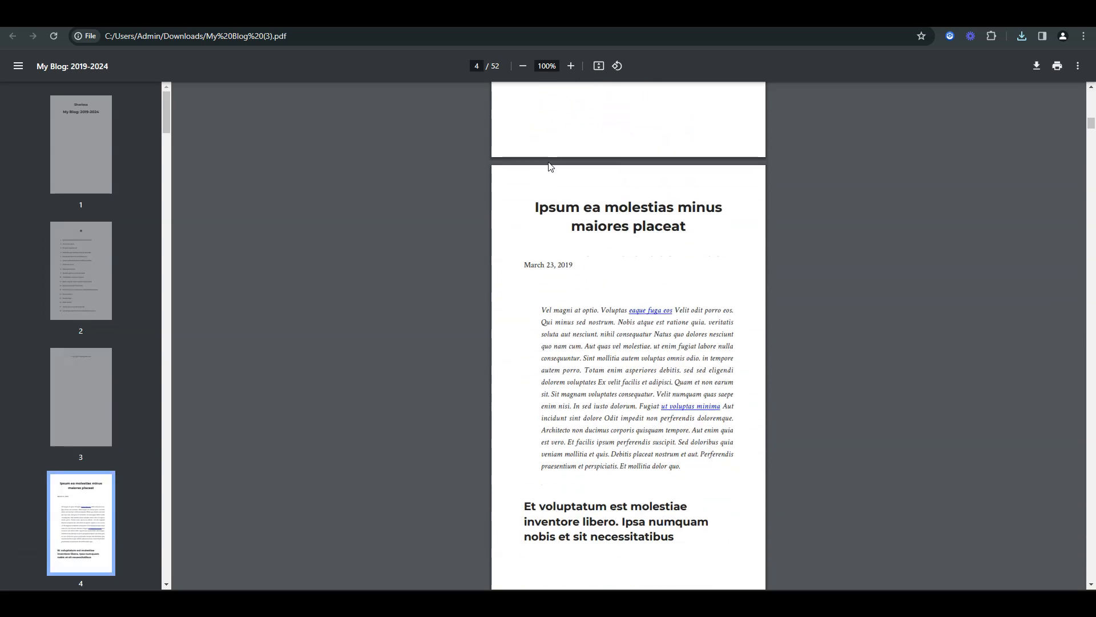
pyautogui.scroll(-3)
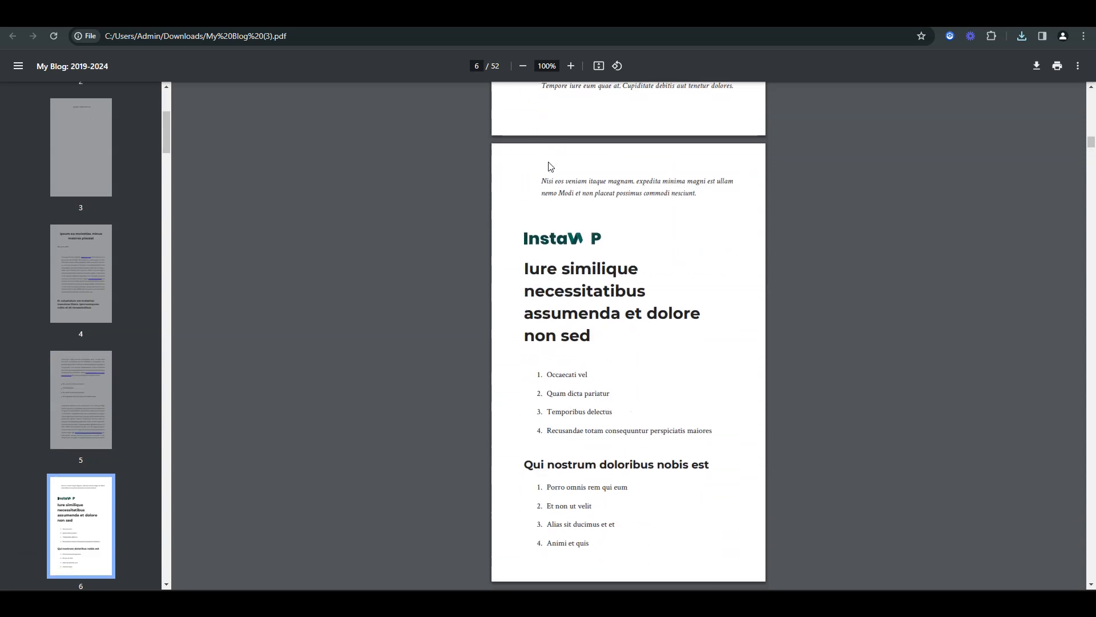
pyautogui.scroll(-3)
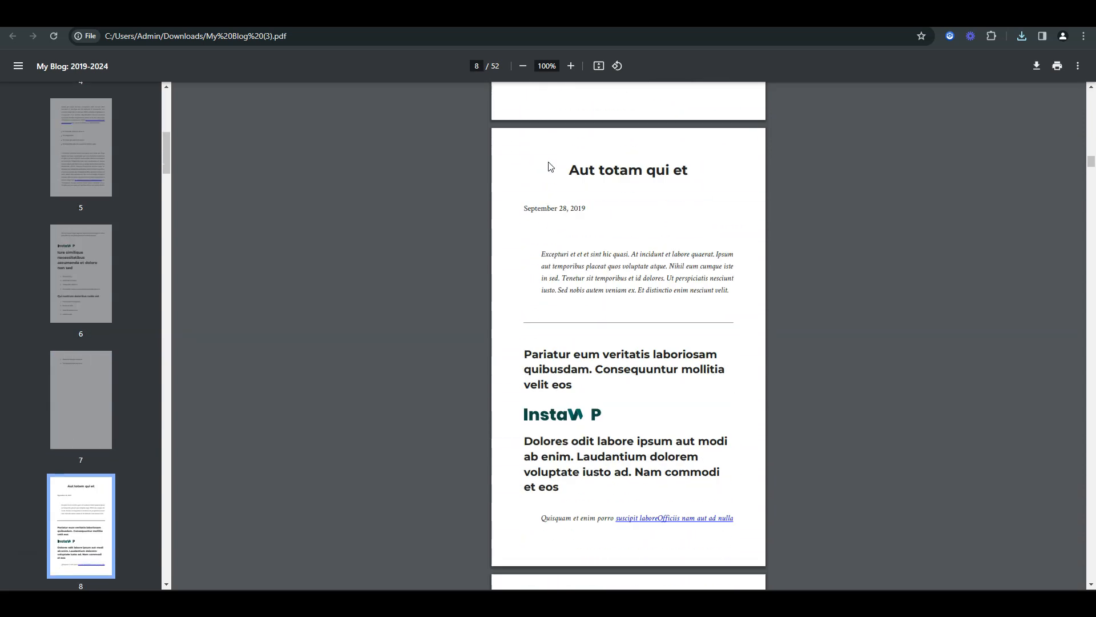
pyautogui.scroll(-3)
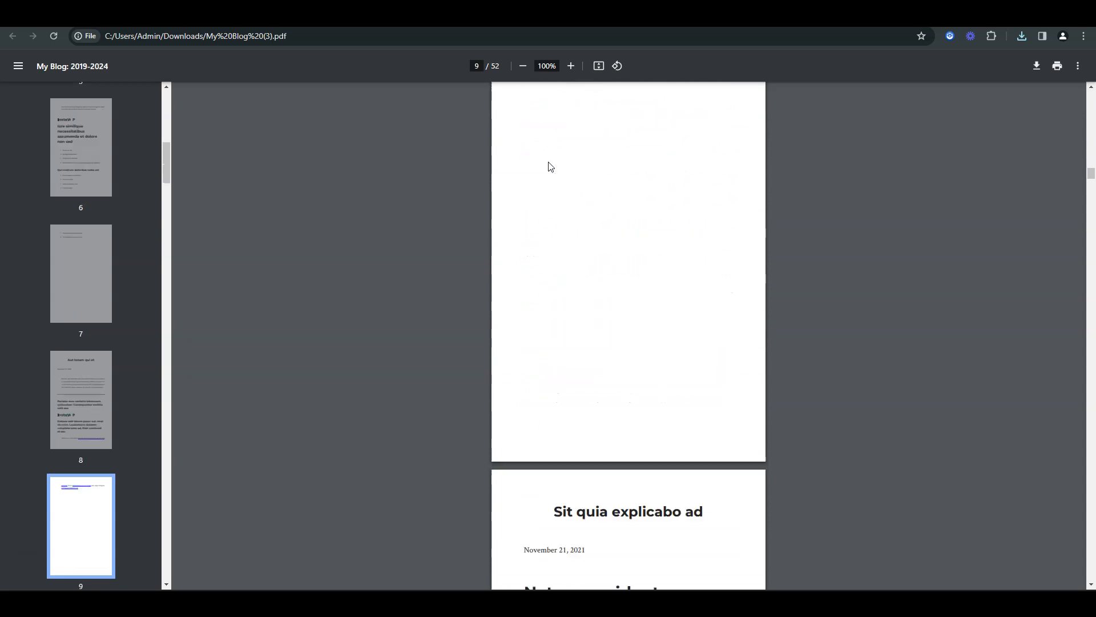
pyautogui.scroll(-3)
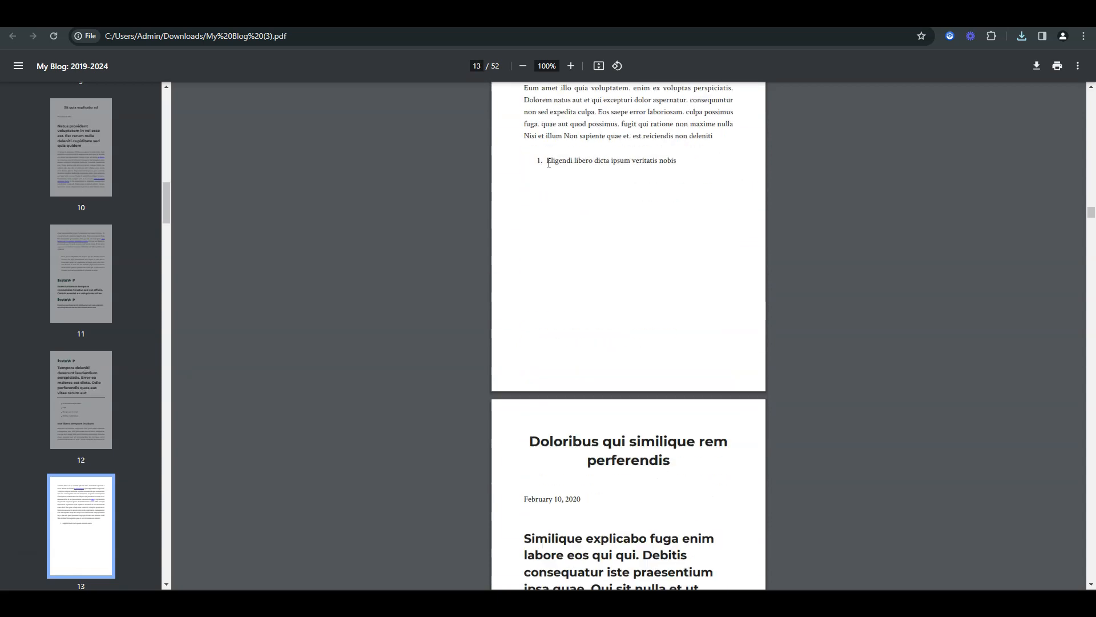
pyautogui.scroll(-3)
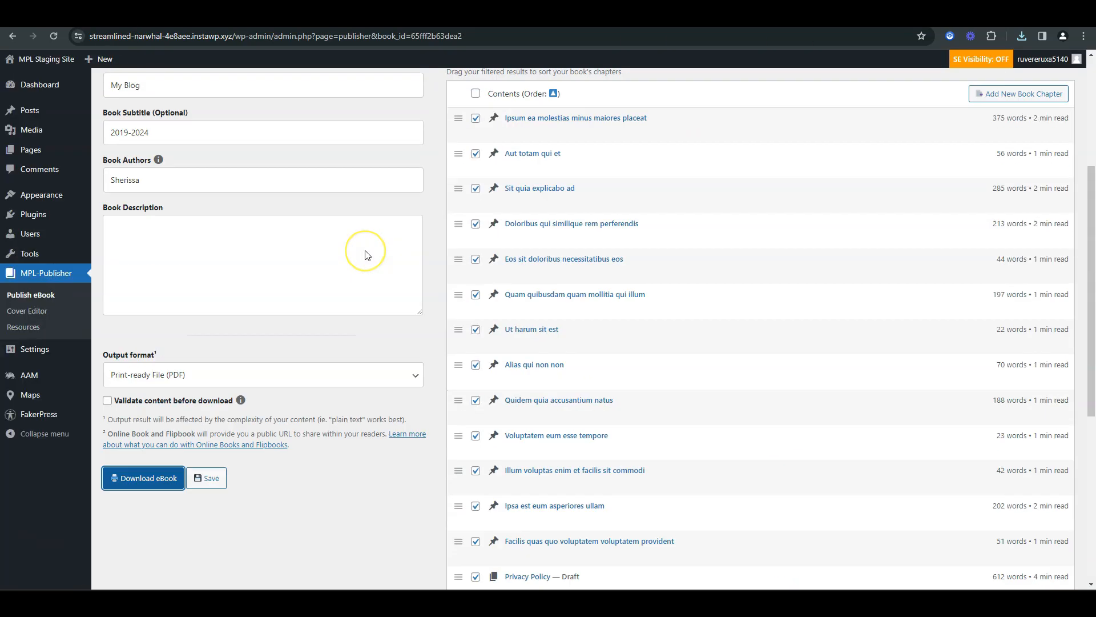
pyautogui.click(207, 477)
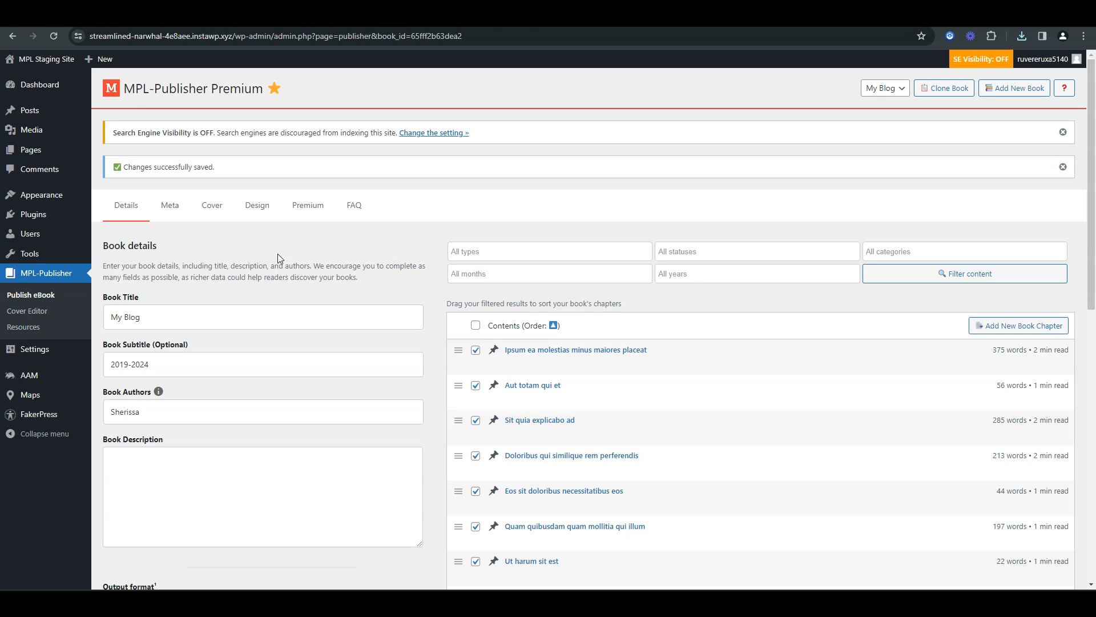
pyautogui.scroll(-3)
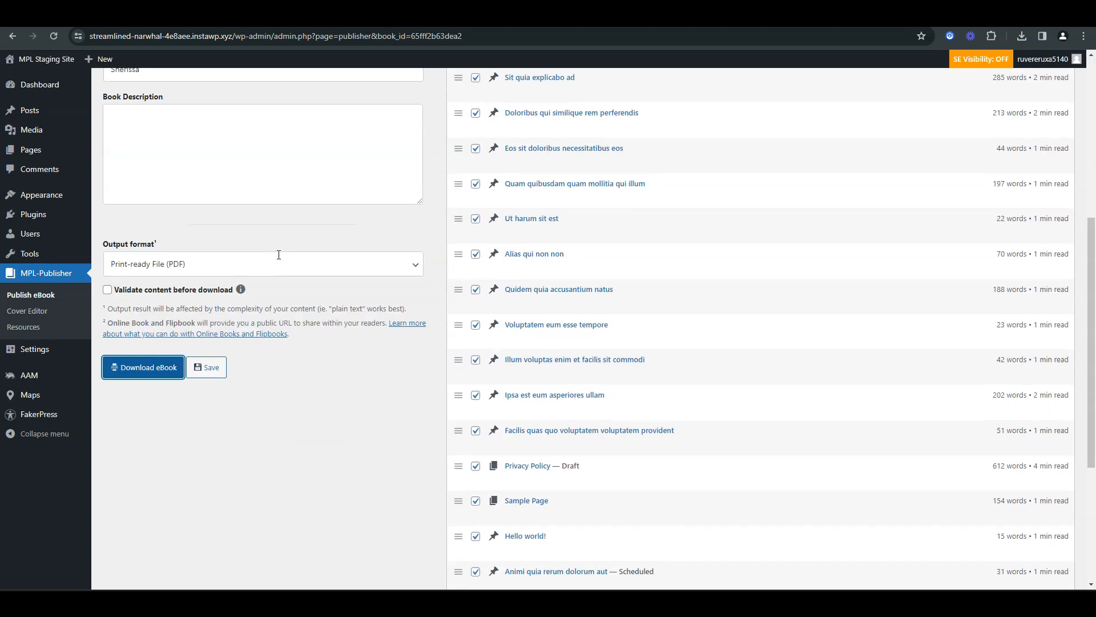
pyautogui.moveTo(289, 266)
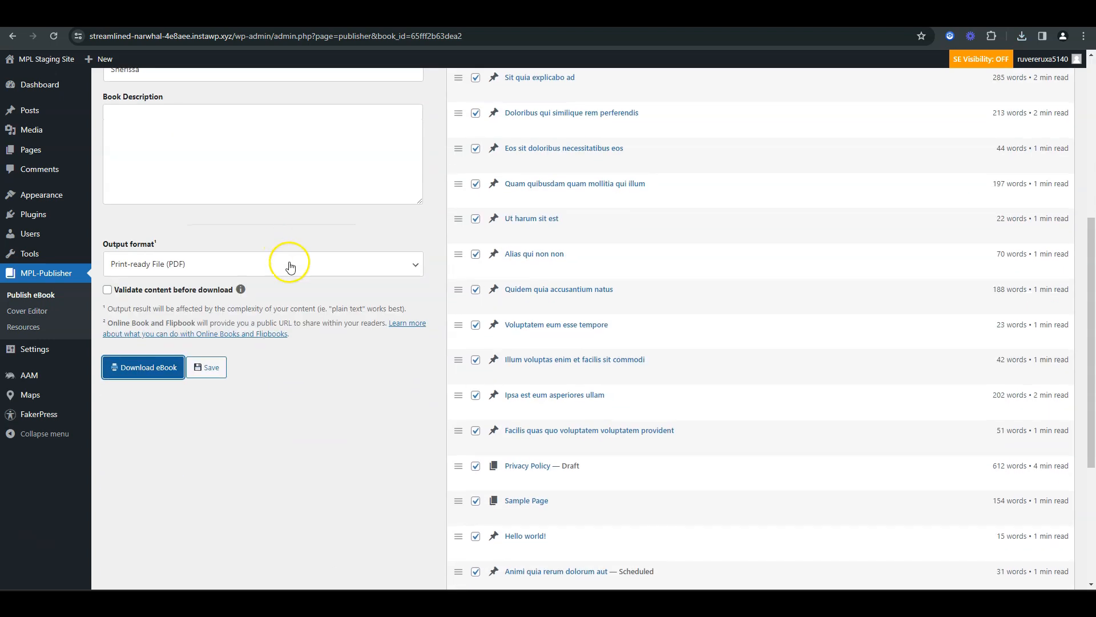
pyautogui.click(263, 264)
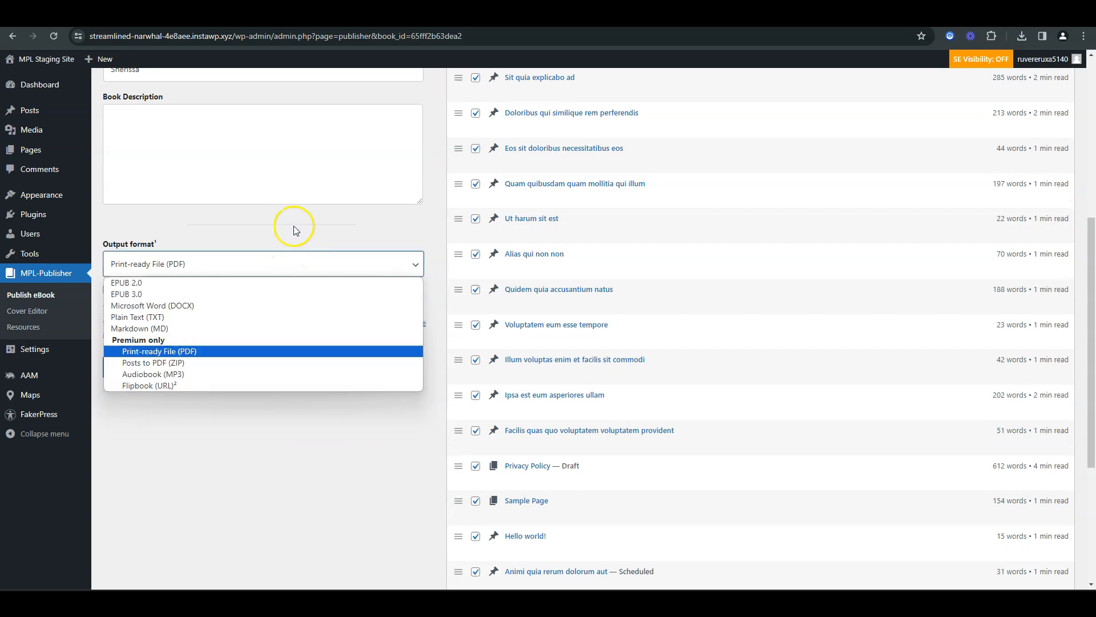
pyautogui.click(159, 351)
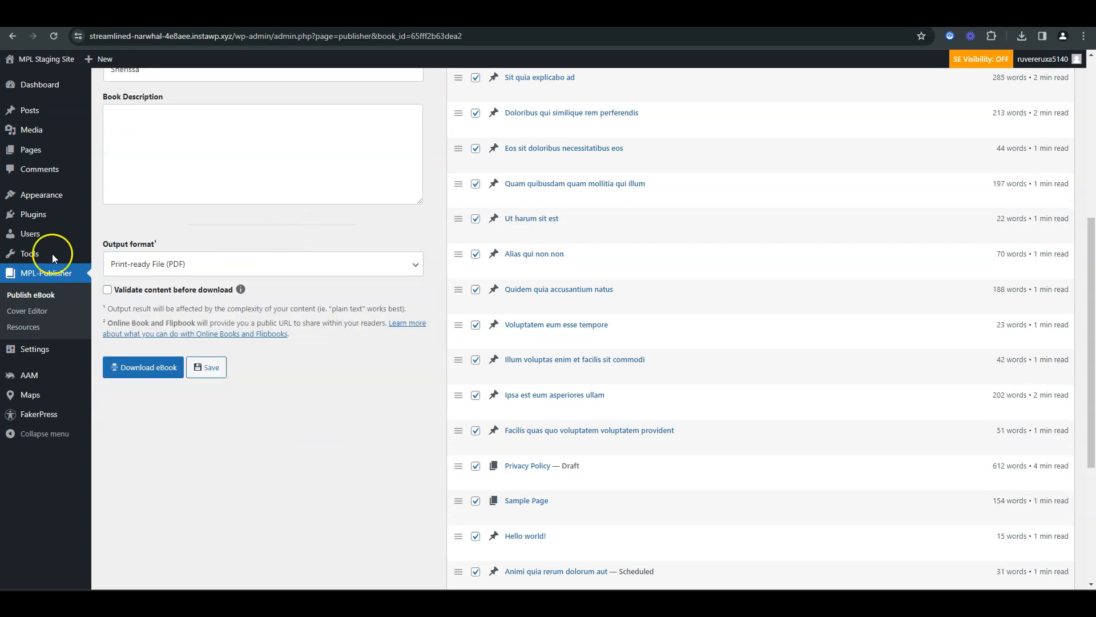
pyautogui.moveTo(52, 259)
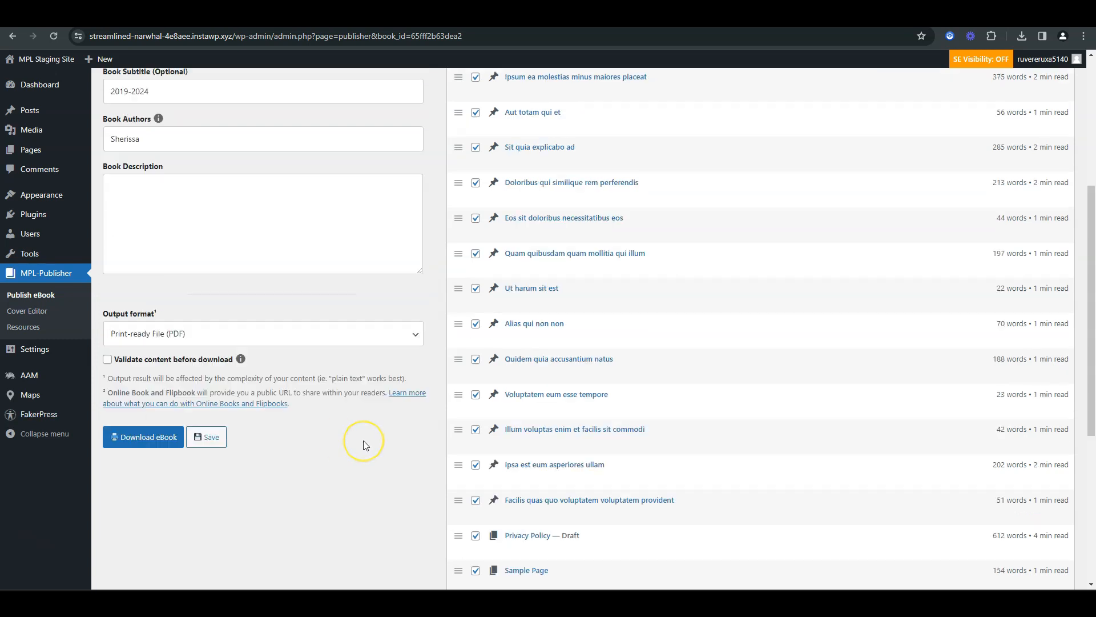
pyautogui.click(207, 436)
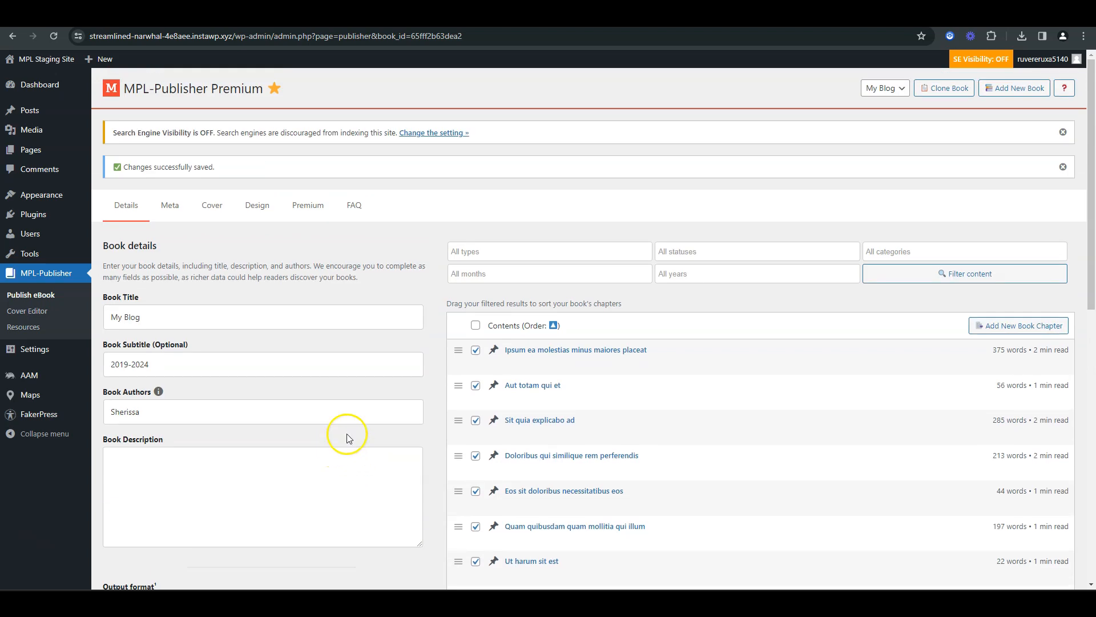